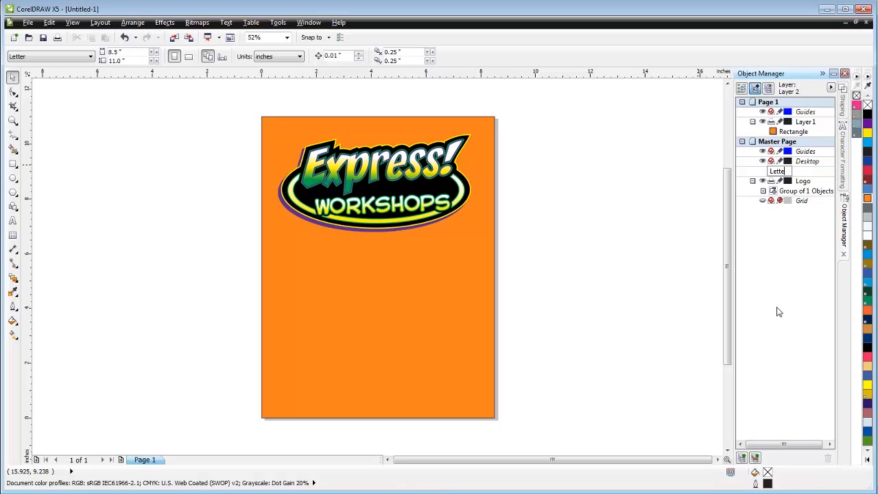
Start a fresh blank letter-size document, setting the finished orange logo page aside.
{"action": "left_click", "coordinate": [291, 274]}
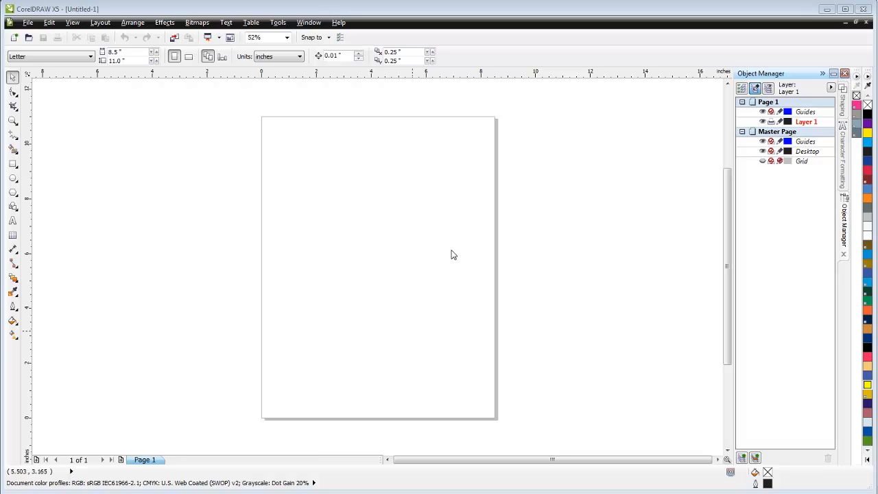
{"action": "mouse_move", "coordinate": [184, 164]}
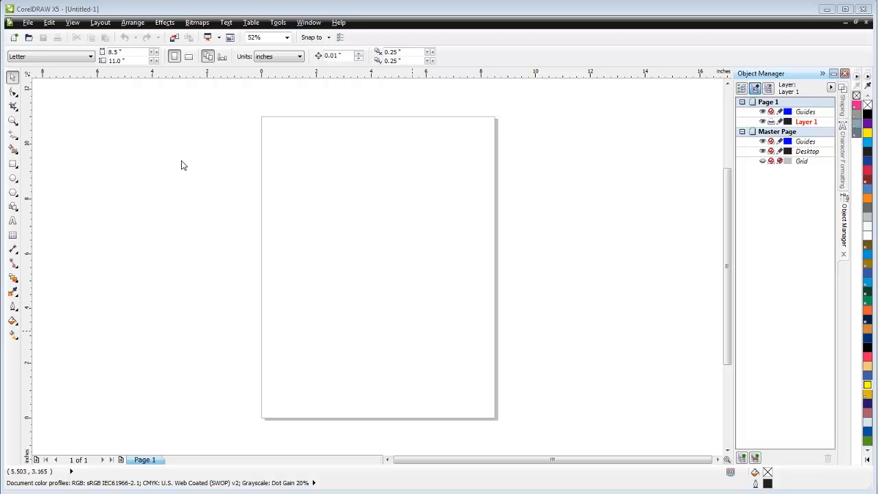
{"action": "mouse_move", "coordinate": [134, 112]}
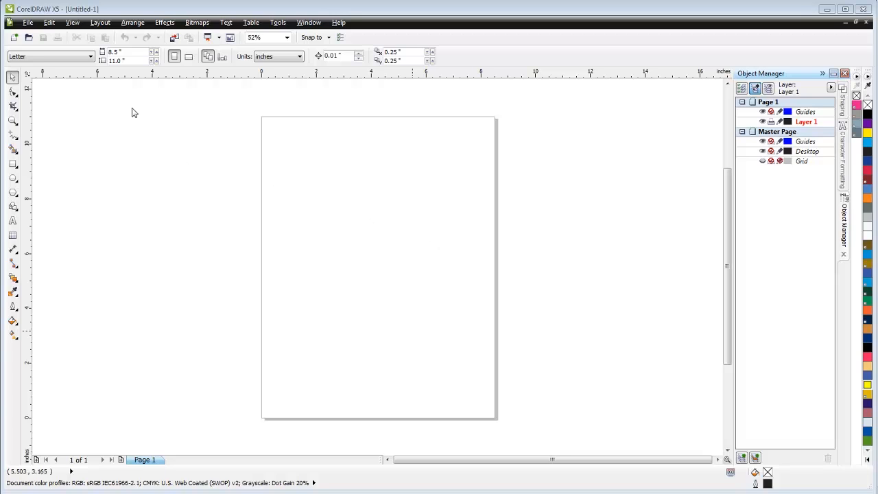
{"action": "mouse_move", "coordinate": [156, 195]}
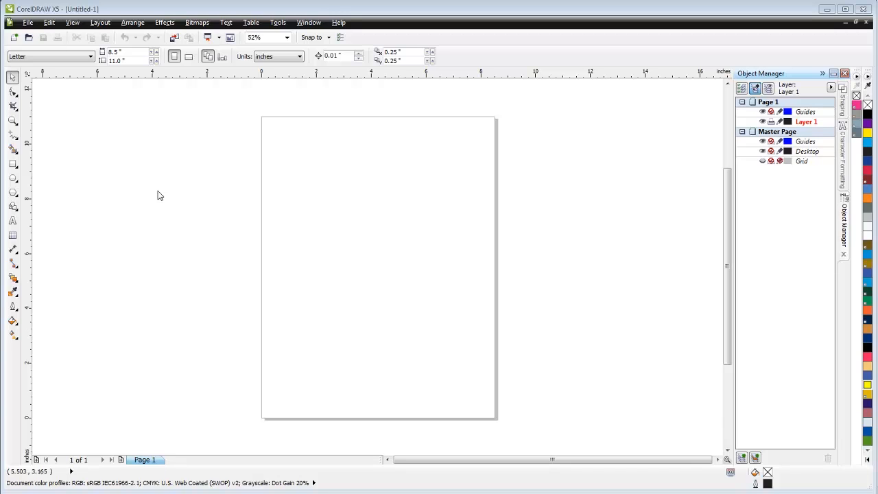
{"action": "mouse_move", "coordinate": [492, 294]}
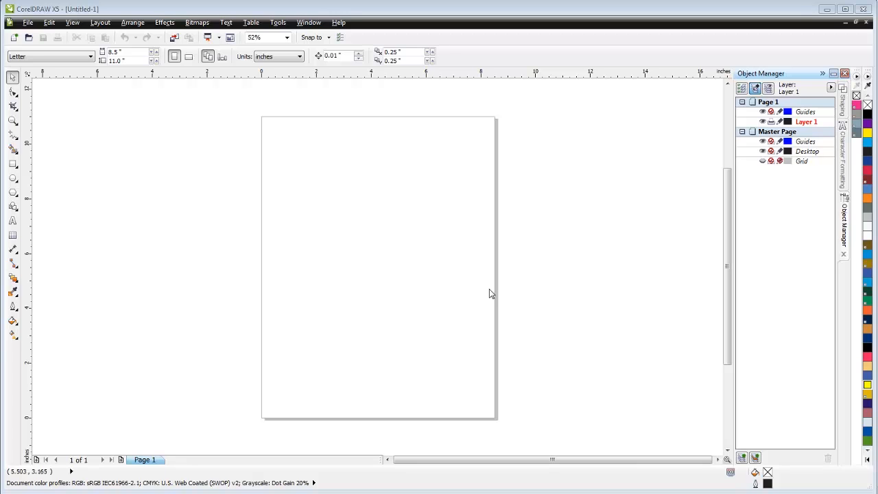
{"action": "mouse_move", "coordinate": [235, 162]}
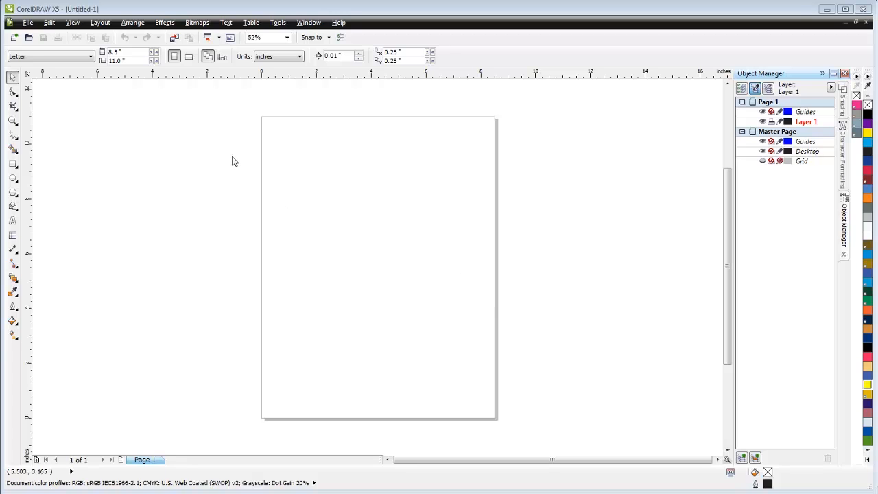
{"action": "mouse_move", "coordinate": [309, 144]}
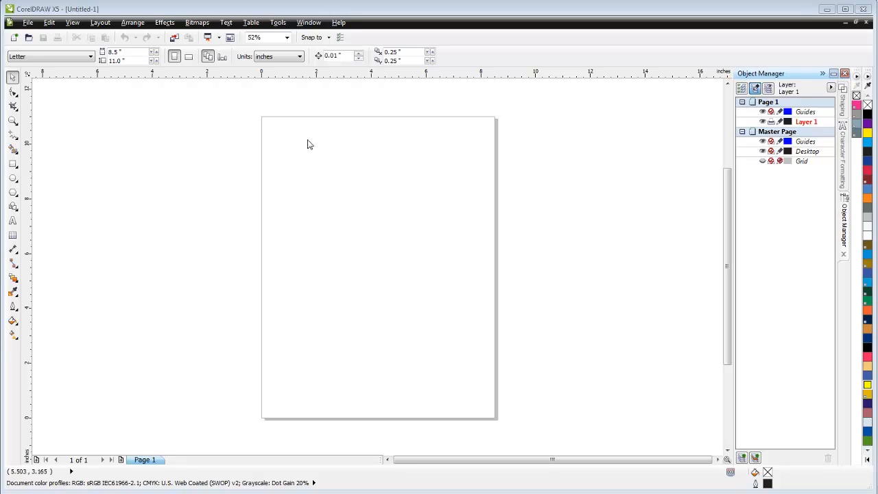
{"action": "mouse_move", "coordinate": [472, 281]}
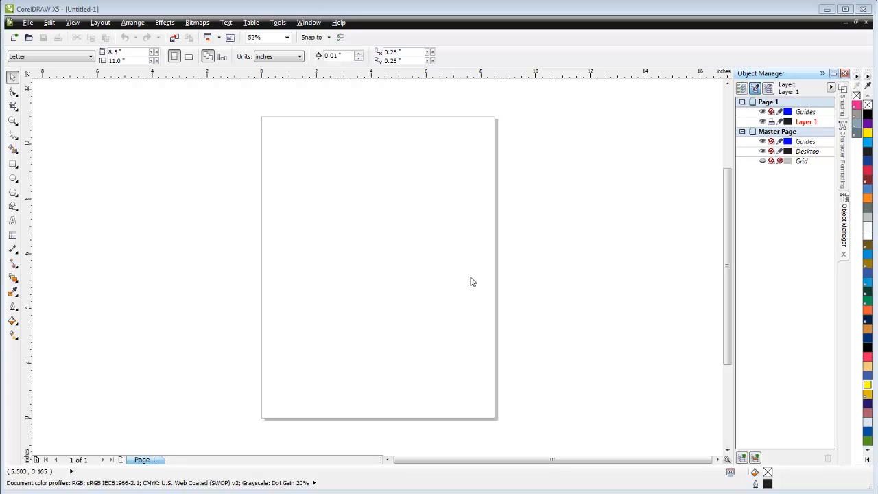
{"action": "mouse_move", "coordinate": [311, 170]}
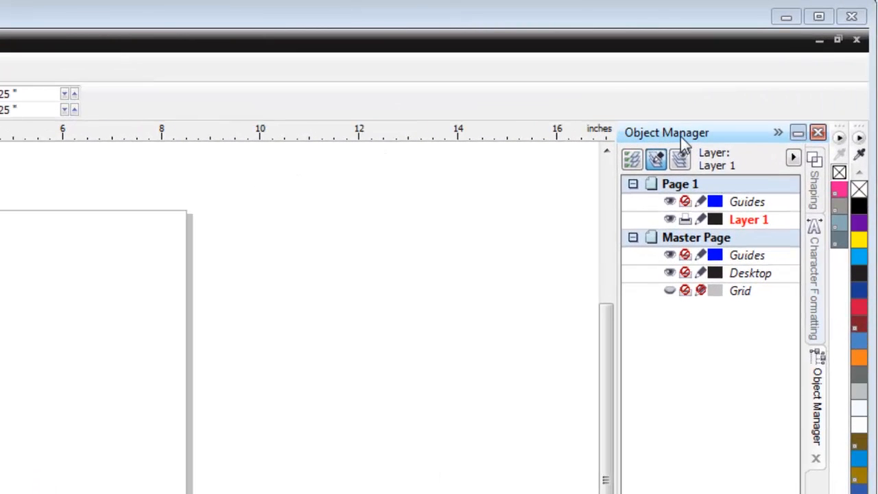
{"action": "mouse_move", "coordinate": [451, 211]}
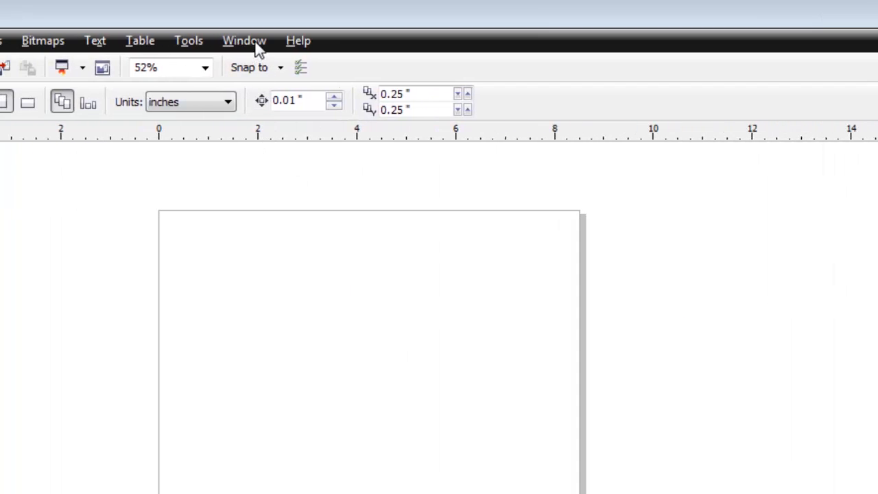
{"action": "left_click", "coordinate": [245, 41]}
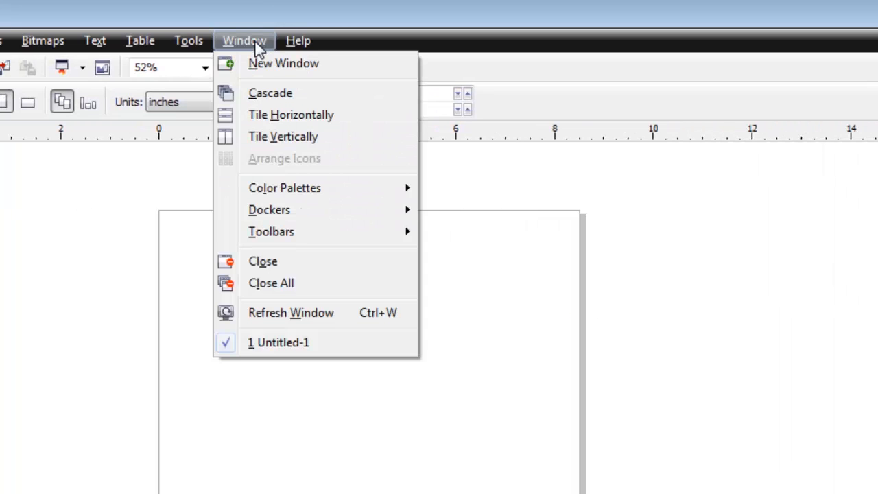
{"action": "mouse_move", "coordinate": [286, 208]}
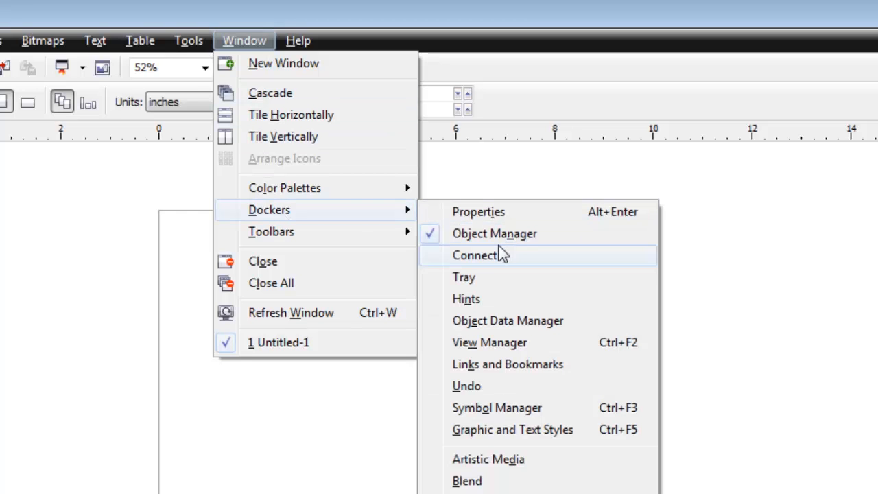
{"action": "mouse_move", "coordinate": [494, 234]}
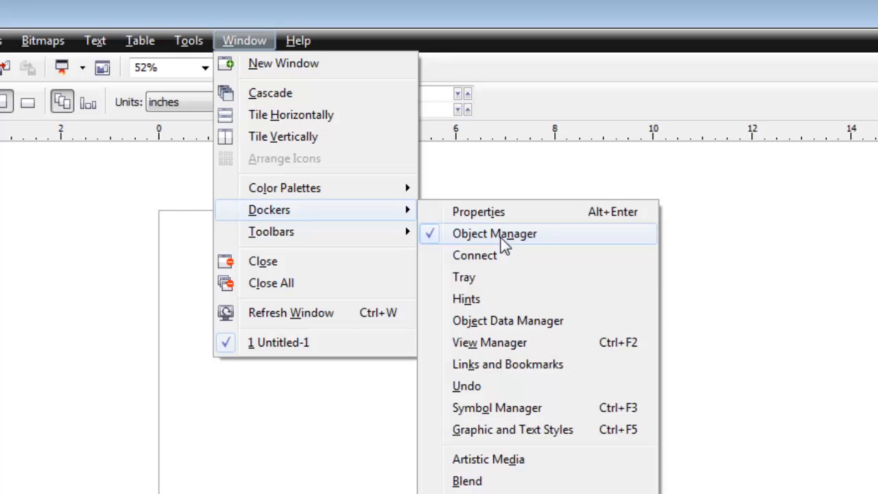
{"action": "left_click", "coordinate": [494, 233]}
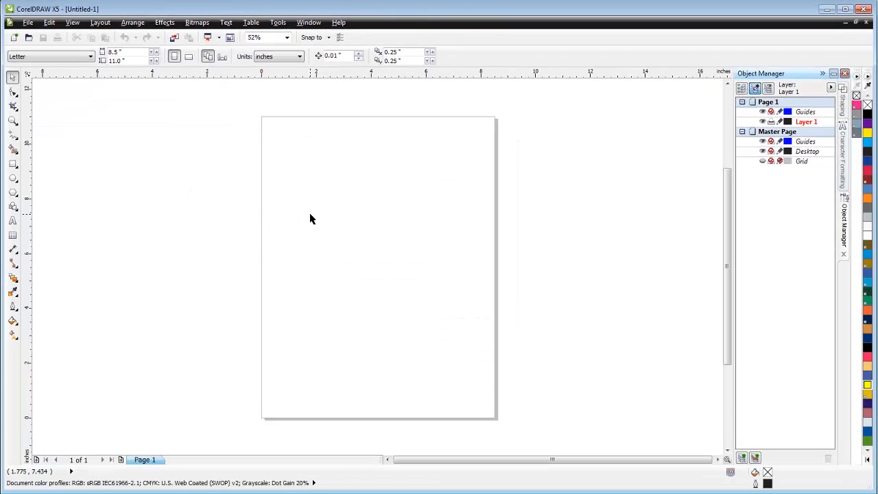
{"action": "mouse_move", "coordinate": [371, 201]}
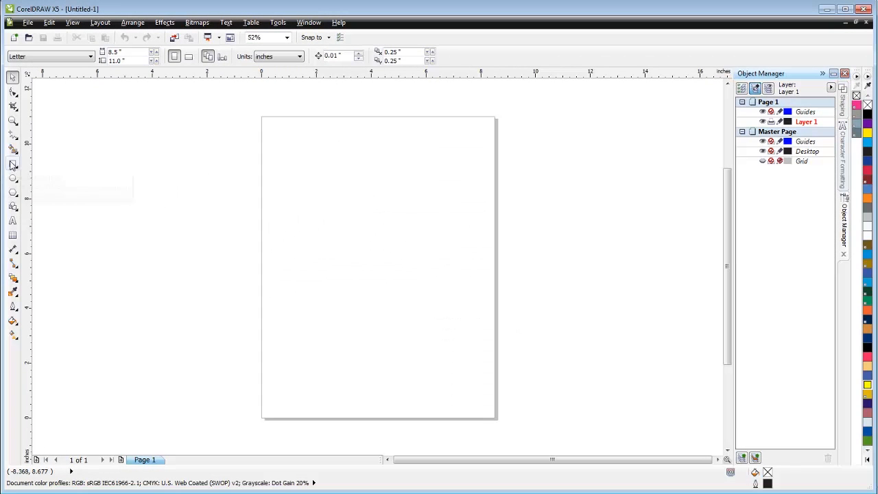
Draw an 8.5 x 11 in page-sized rectangle on Layer 1 and fill it orange.
{"action": "left_click", "coordinate": [12, 163]}
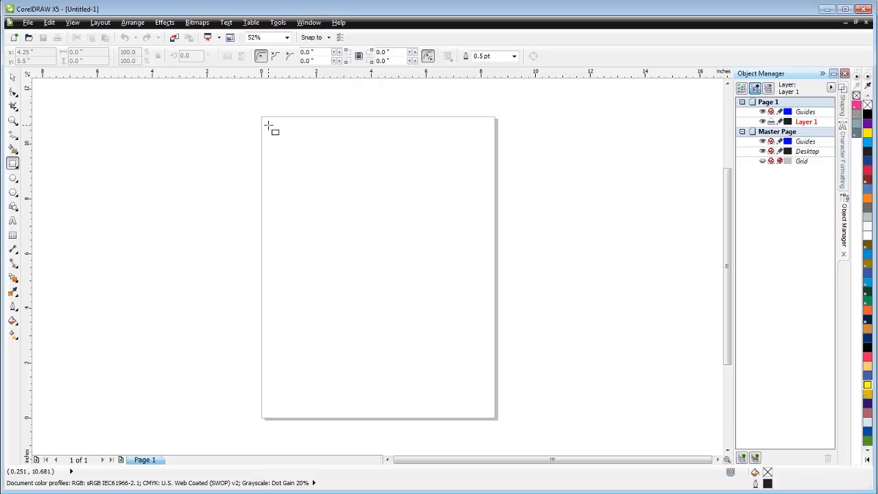
{"action": "left_click_drag", "start_coordinate": [258, 115], "coordinate": [525, 391]}
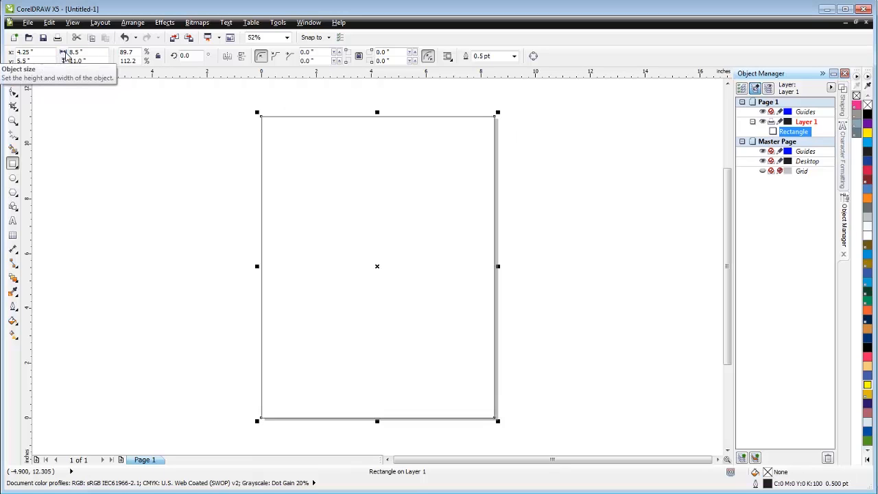
{"action": "mouse_move", "coordinate": [868, 199]}
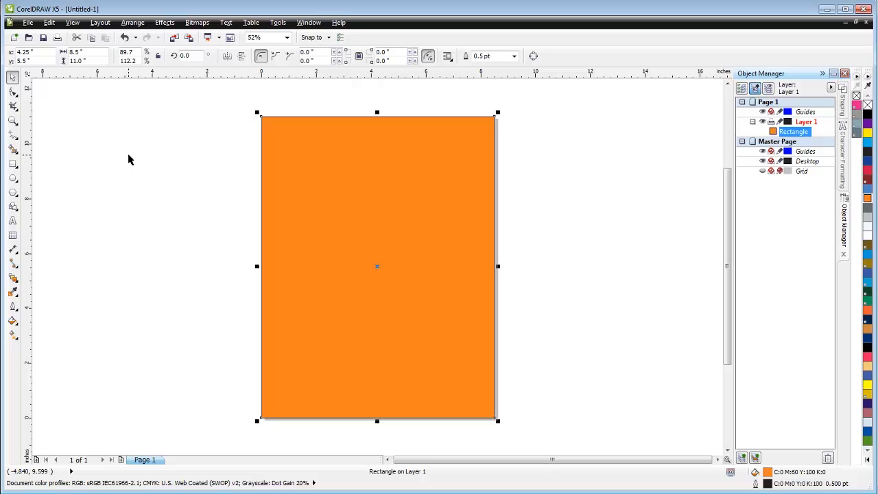
{"action": "left_click", "coordinate": [130, 159]}
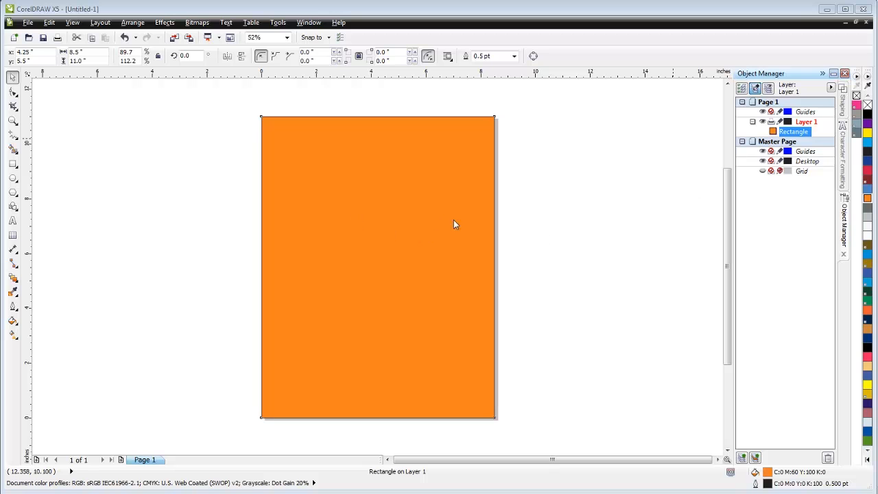
{"action": "mouse_move", "coordinate": [387, 254]}
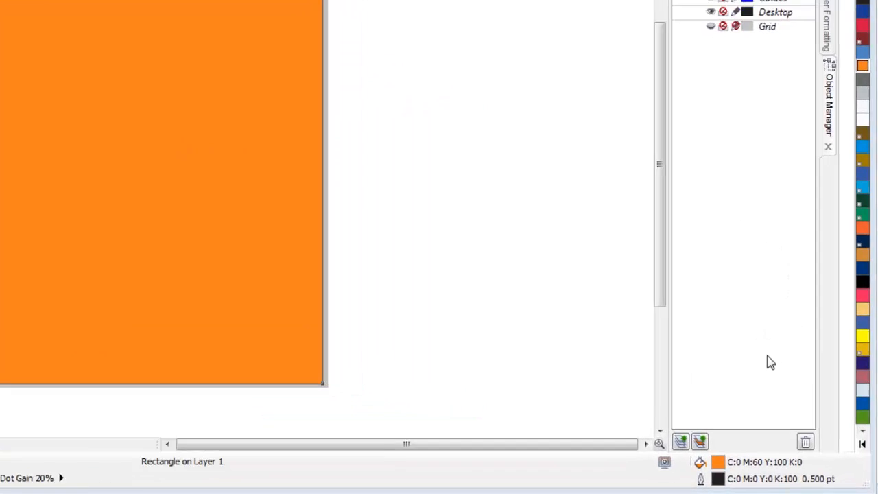
{"action": "mouse_move", "coordinate": [590, 409]}
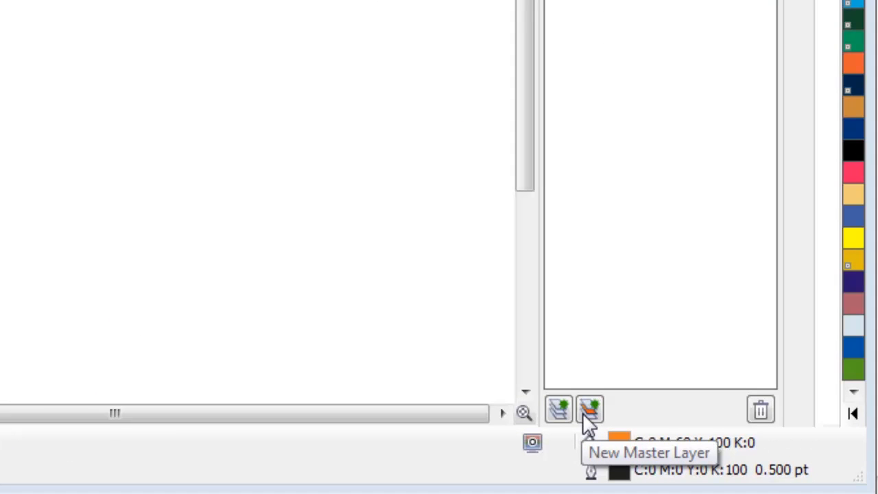
{"action": "mouse_move", "coordinate": [563, 411]}
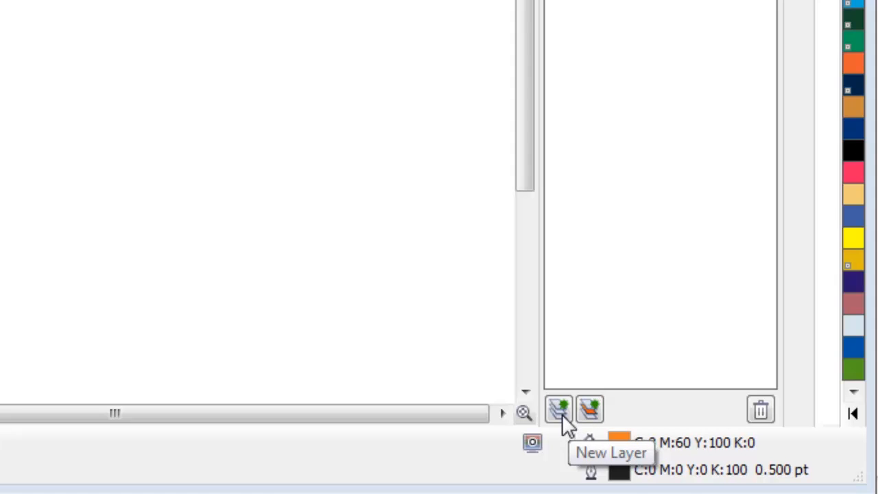
{"action": "mouse_move", "coordinate": [590, 409]}
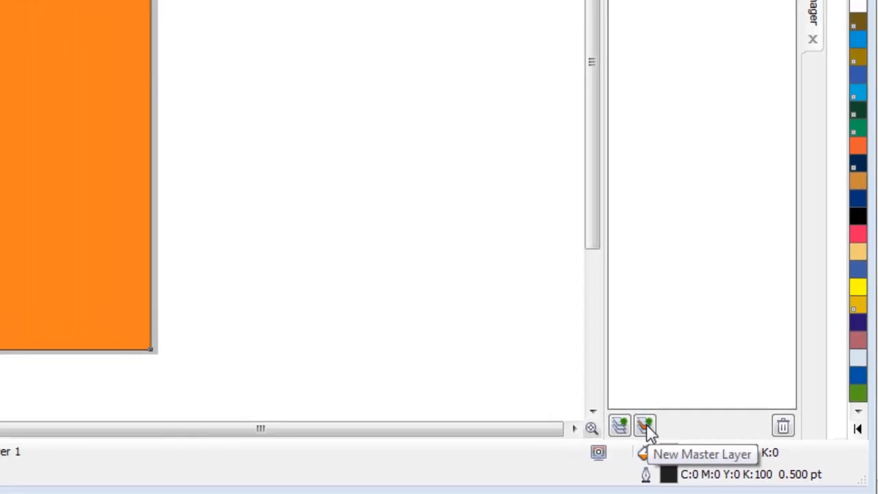
Create a new master-page layer and name it Logo.
{"action": "left_click", "coordinate": [645, 426]}
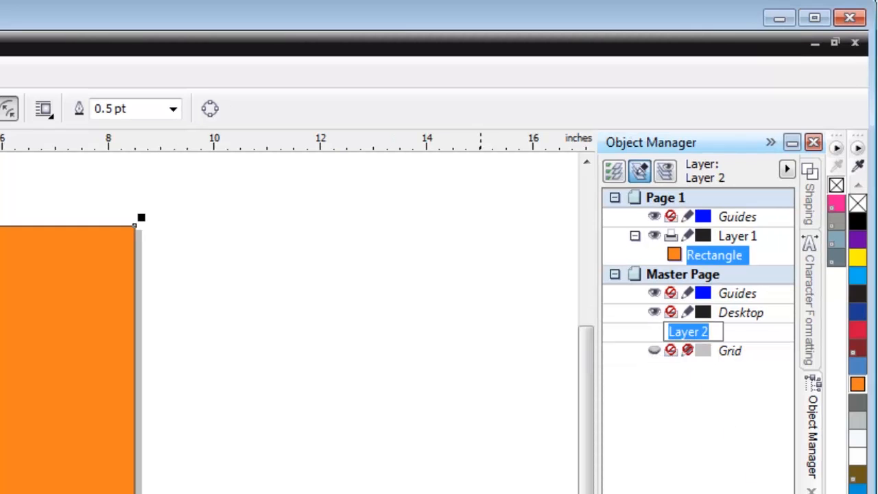
{"action": "type", "text": "Logo"}
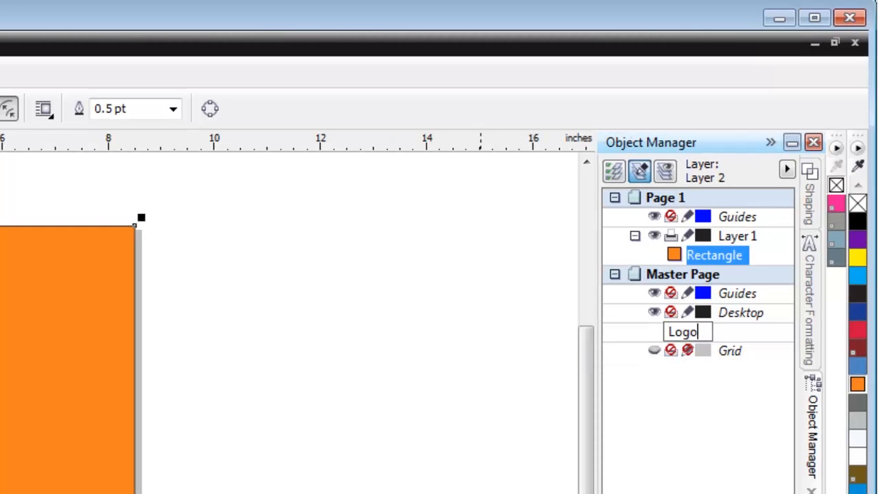
{"action": "key", "text": "Return"}
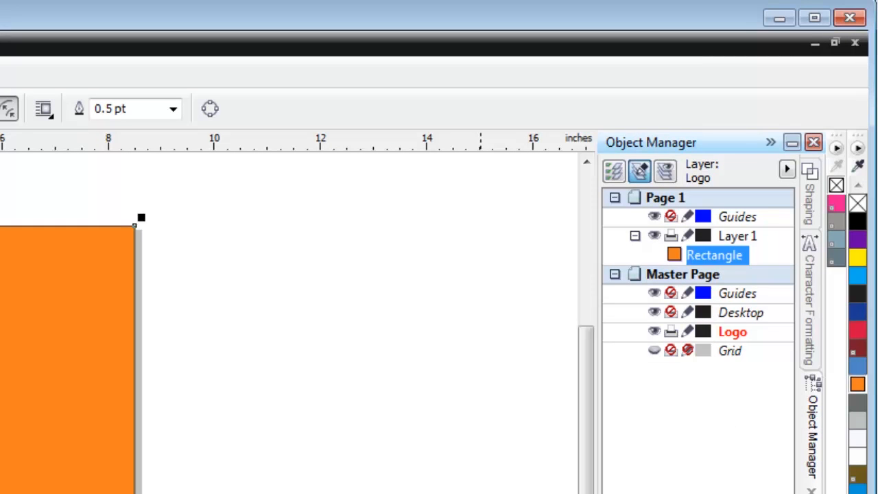
{"action": "left_click", "coordinate": [733, 331]}
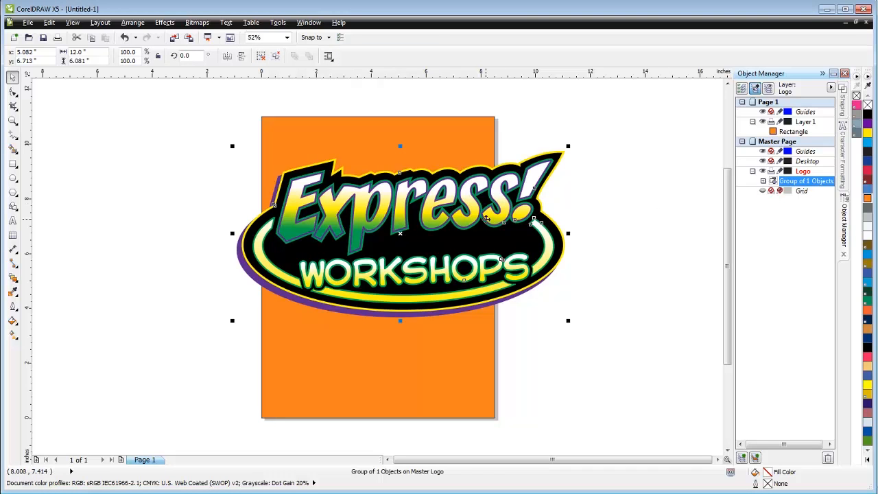
{"action": "mouse_move", "coordinate": [763, 170]}
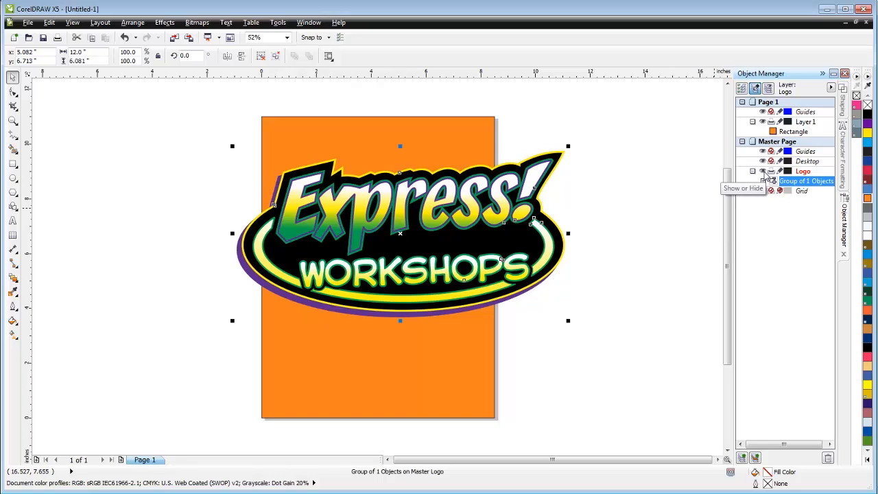
Scale the Express Workshops logo group down and position it near the top of the page.
{"action": "left_click", "coordinate": [762, 181]}
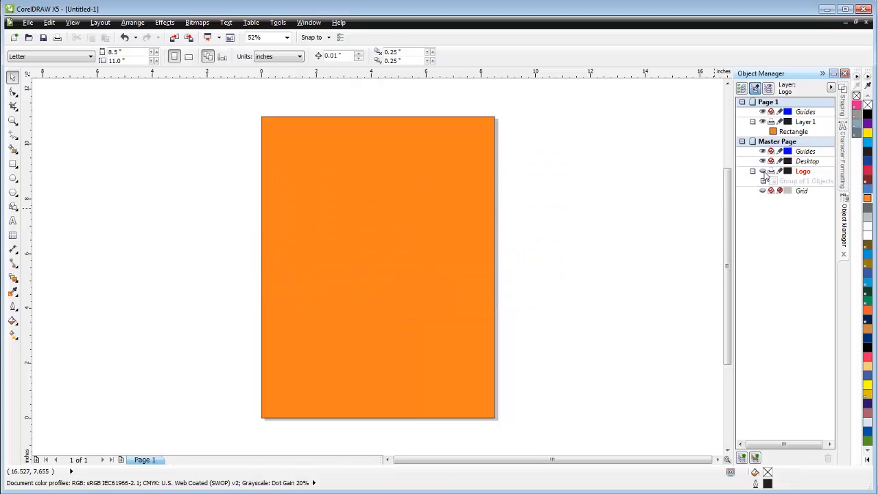
{"action": "left_click", "coordinate": [763, 171]}
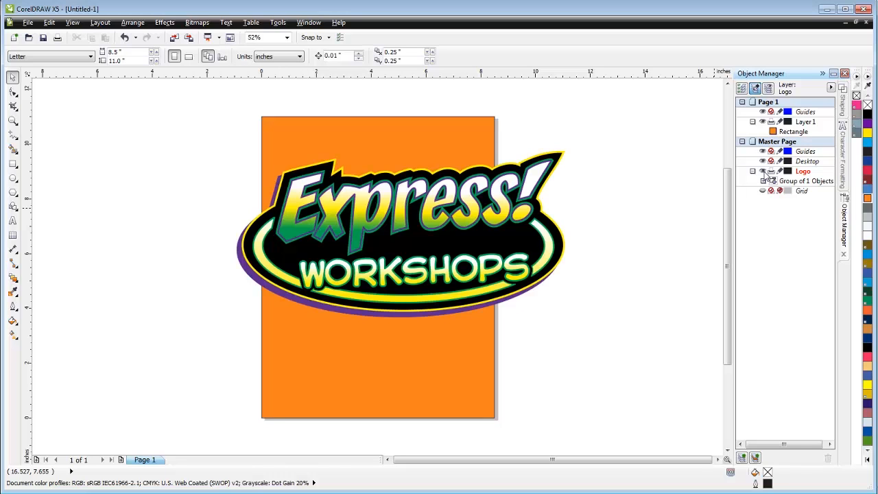
{"action": "mouse_move", "coordinate": [458, 201]}
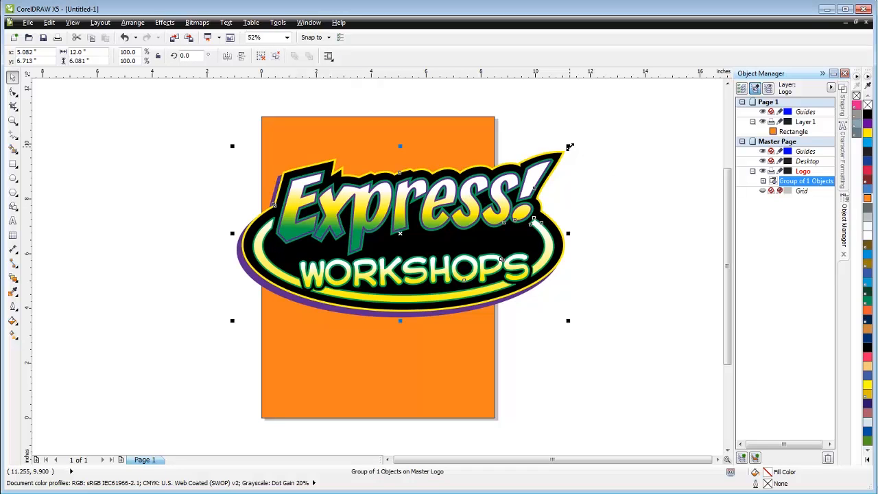
{"action": "left_click_drag", "start_coordinate": [570, 145], "coordinate": [497, 184]}
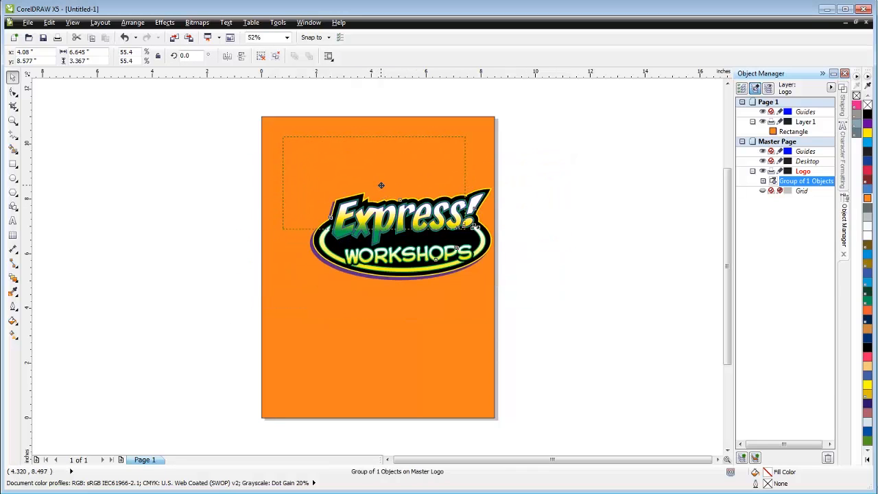
{"action": "left_click_drag", "start_coordinate": [401, 233], "coordinate": [374, 181]}
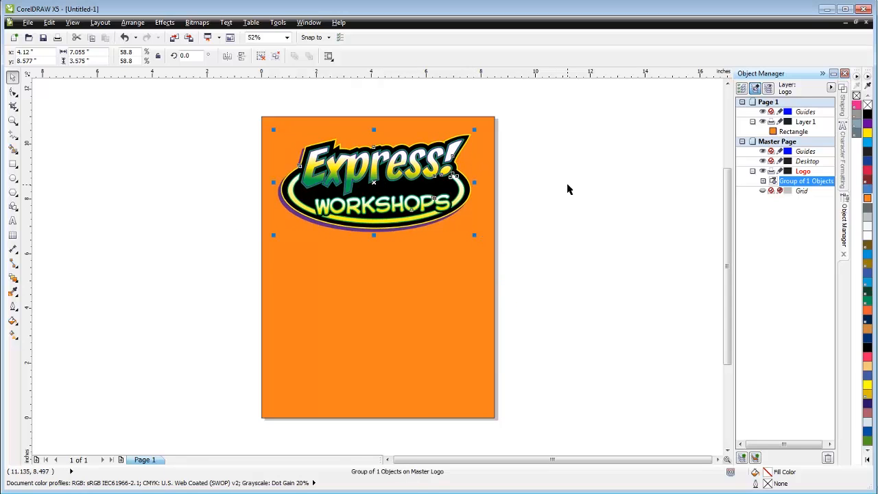
{"action": "left_click", "coordinate": [569, 217]}
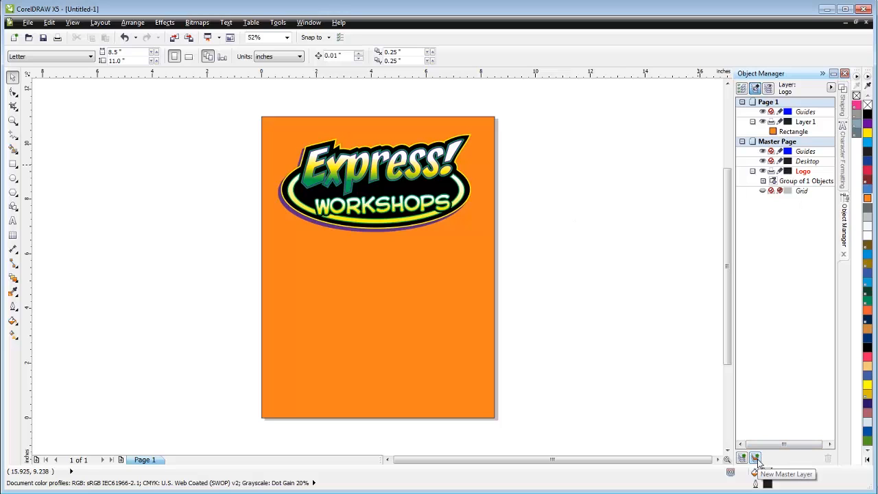
Create a master layer named Lettering and start the Lettering 1 text below the logo.
{"action": "left_click", "coordinate": [755, 458]}
{"action": "type", "text": "Lettering"}
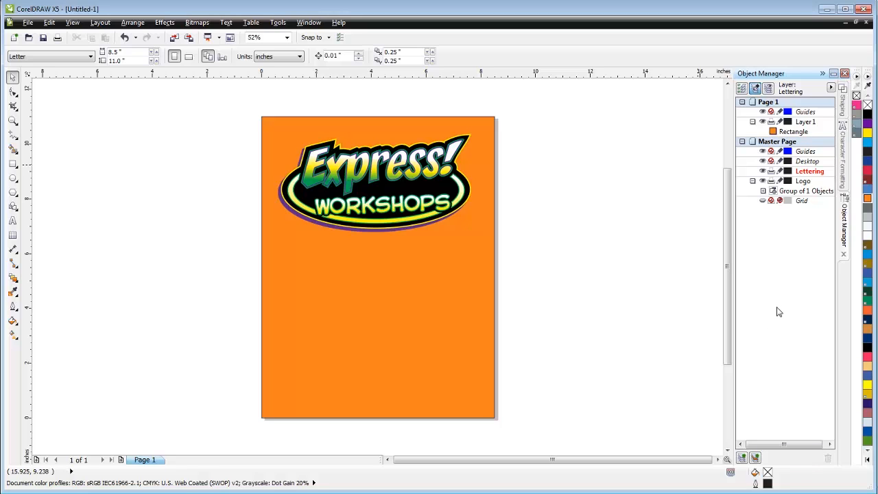
{"action": "left_click", "coordinate": [809, 170]}
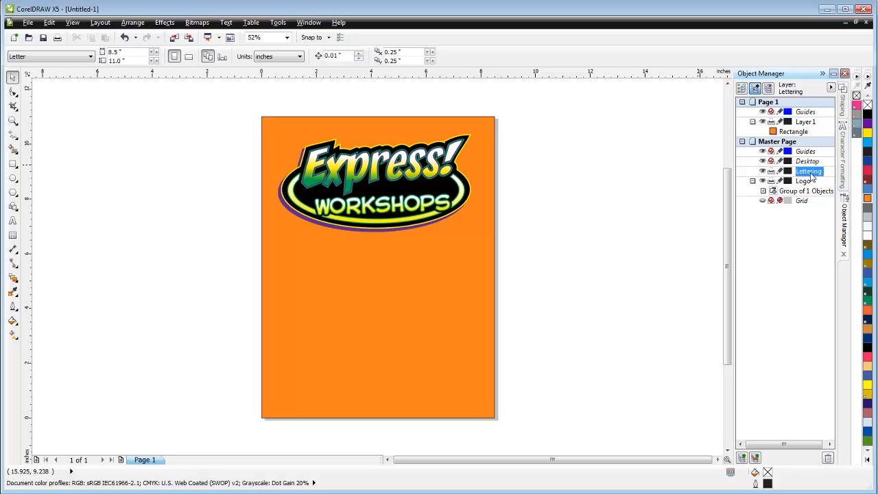
{"action": "left_click", "coordinate": [12, 219]}
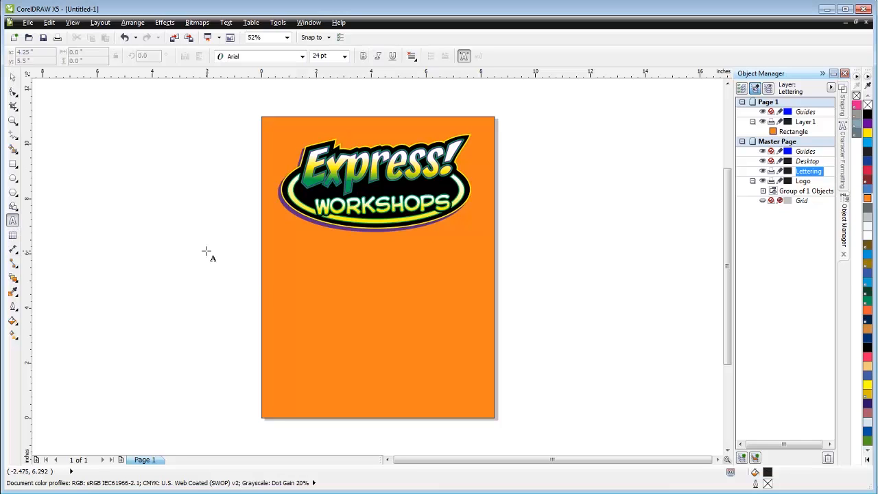
{"action": "left_click", "coordinate": [288, 274]}
{"action": "type", "text": "Lettering 1"}
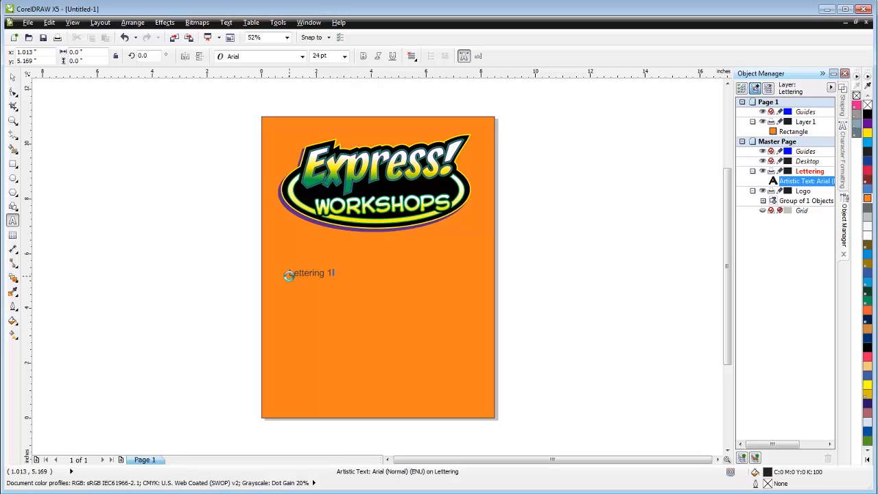
Style Lettering 1 in the LHF American Sans display font, enlarged and coloured purple.
{"action": "left_click", "coordinate": [309, 273]}
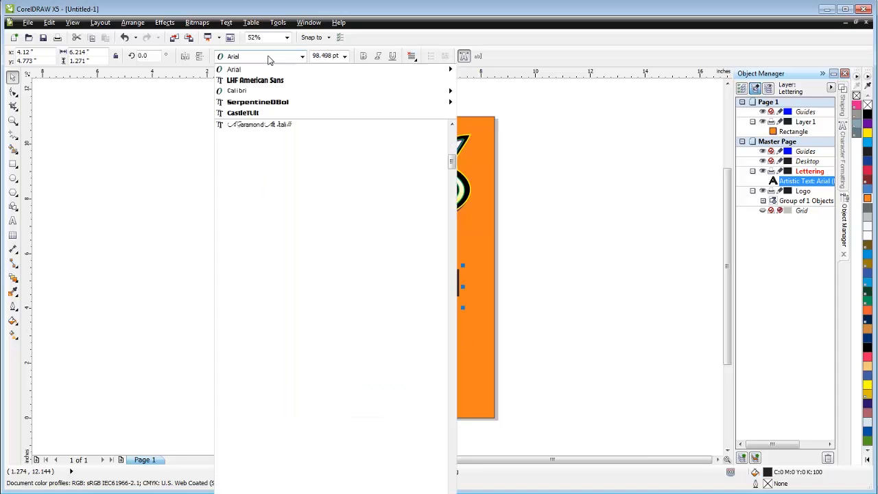
{"action": "left_click", "coordinate": [255, 80]}
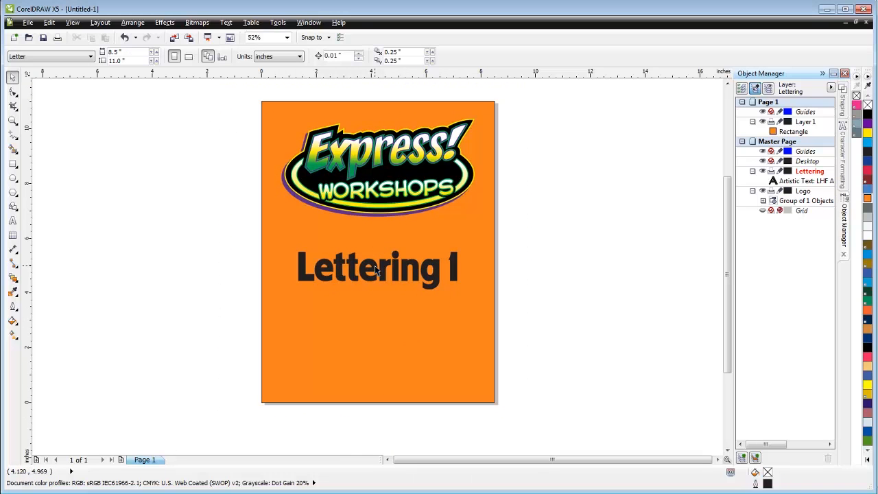
{"action": "left_click", "coordinate": [377, 266]}
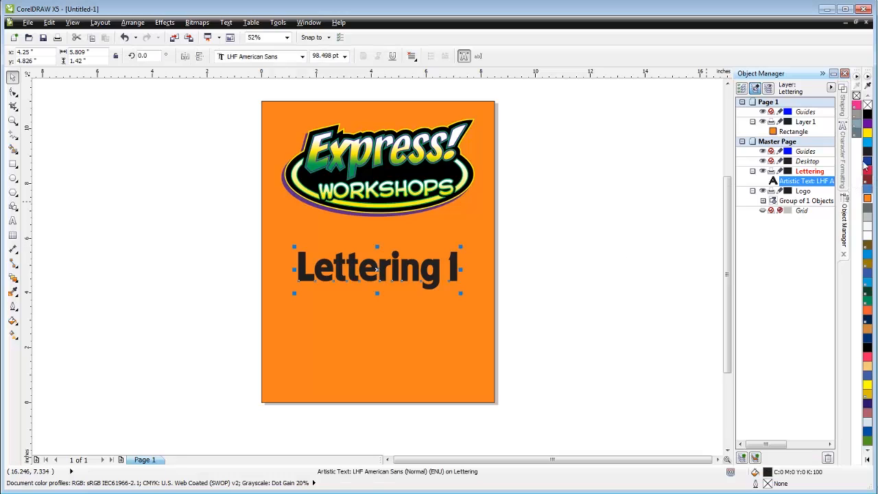
{"action": "left_click", "coordinate": [867, 199]}
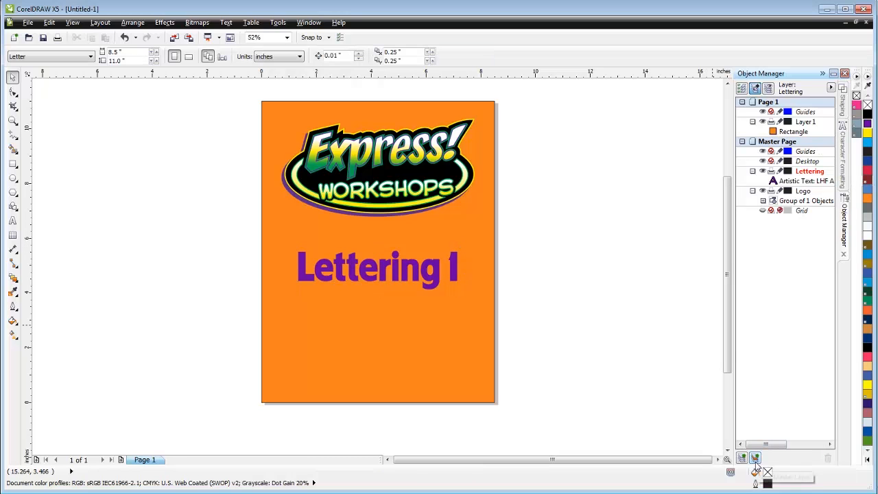
{"action": "mouse_move", "coordinate": [754, 458]}
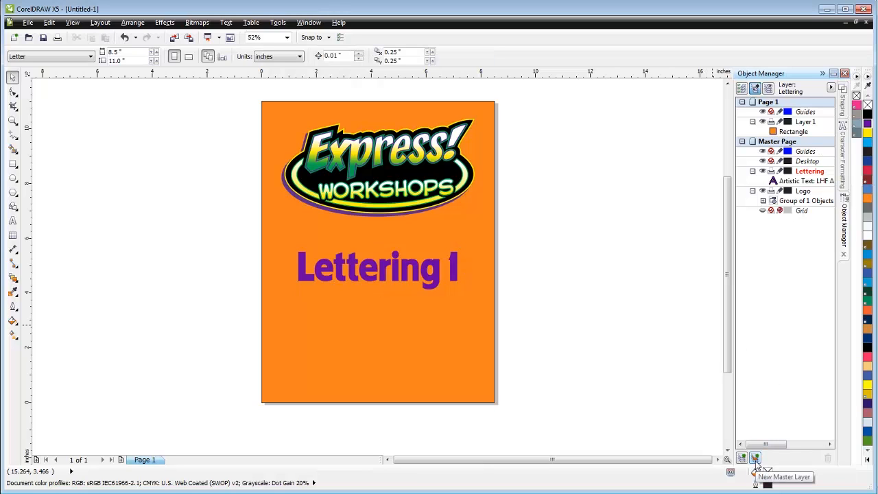
Create a master layer named Lettering 2 and enter the Lettering 2 text beneath Lettering 1.
{"action": "left_click", "coordinate": [755, 458]}
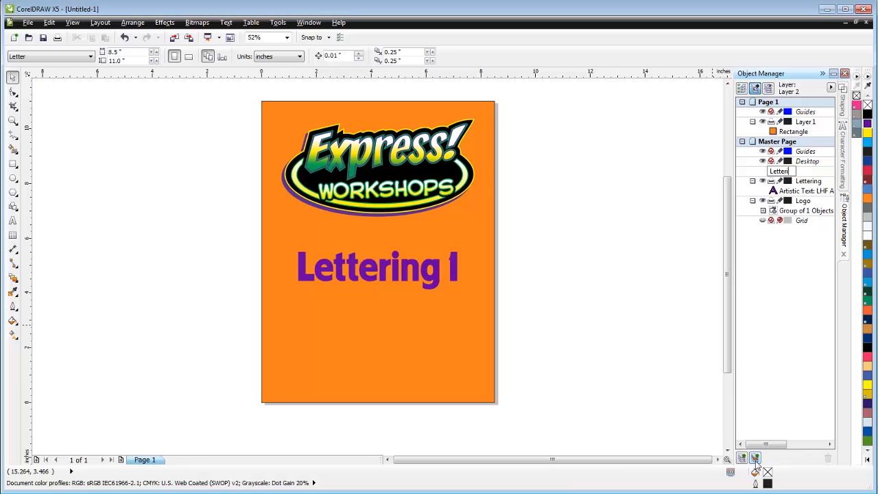
{"action": "type", "text": "Lettering 2"}
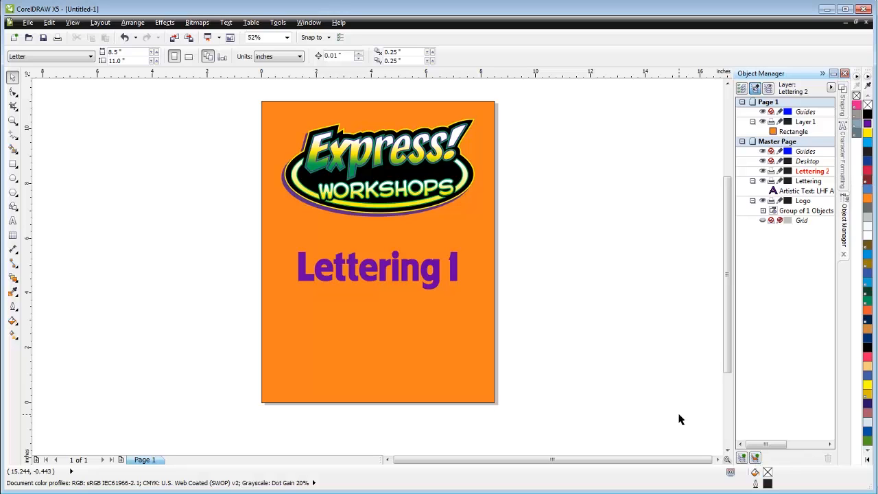
{"action": "left_click", "coordinate": [12, 220]}
{"action": "type", "text": "Lettering"}
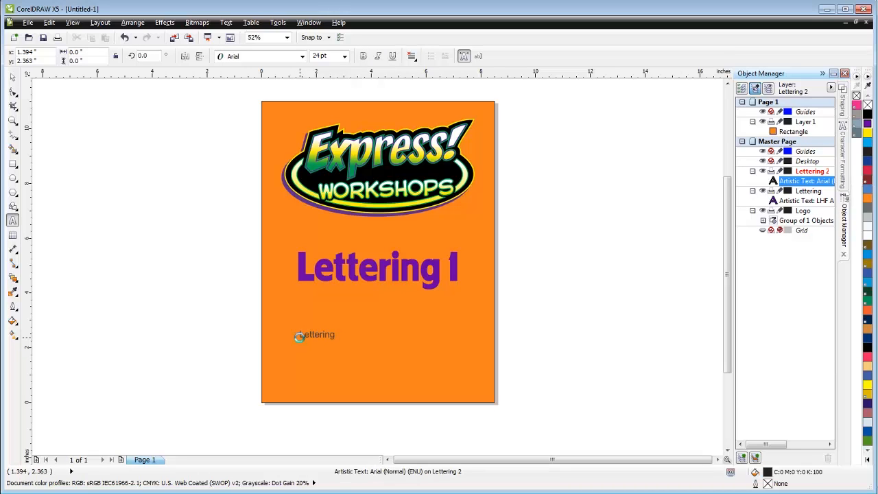
{"action": "left_click", "coordinate": [318, 335]}
{"action": "type", "text": " 2"}
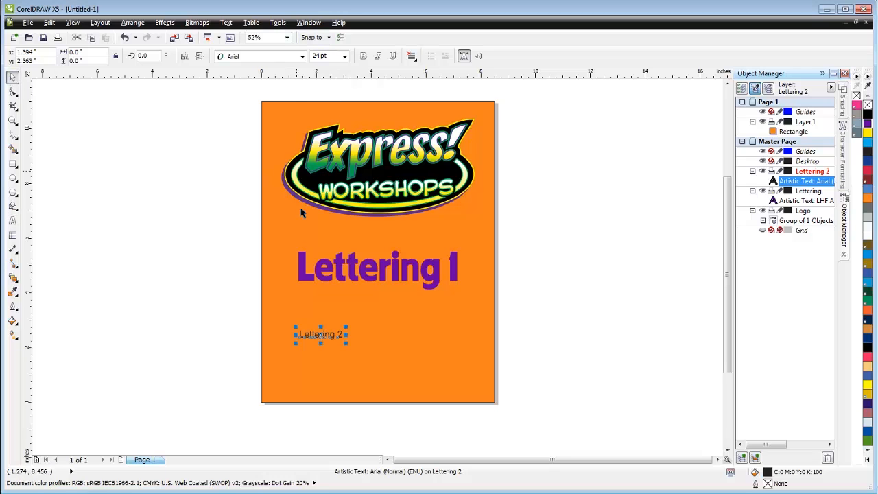
Copy all of Lettering 1's properties onto Lettering 2 and recolour it yellow.
{"action": "left_click", "coordinate": [377, 266]}
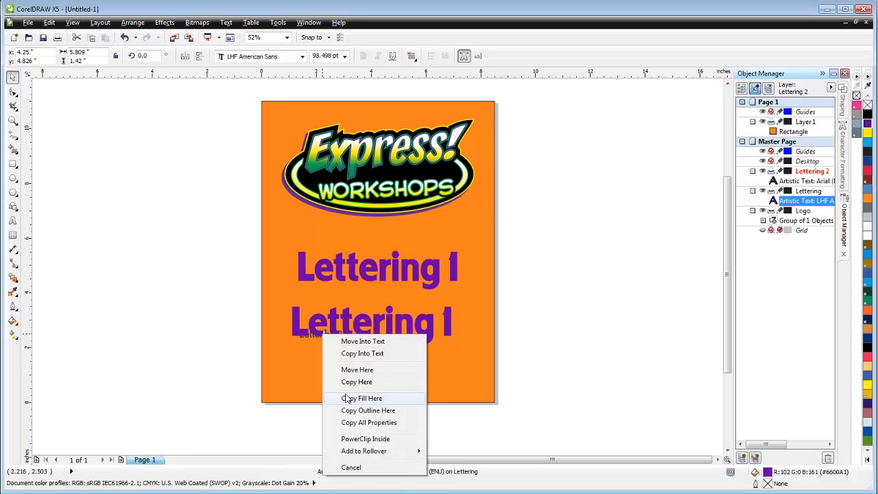
{"action": "left_click", "coordinate": [363, 398]}
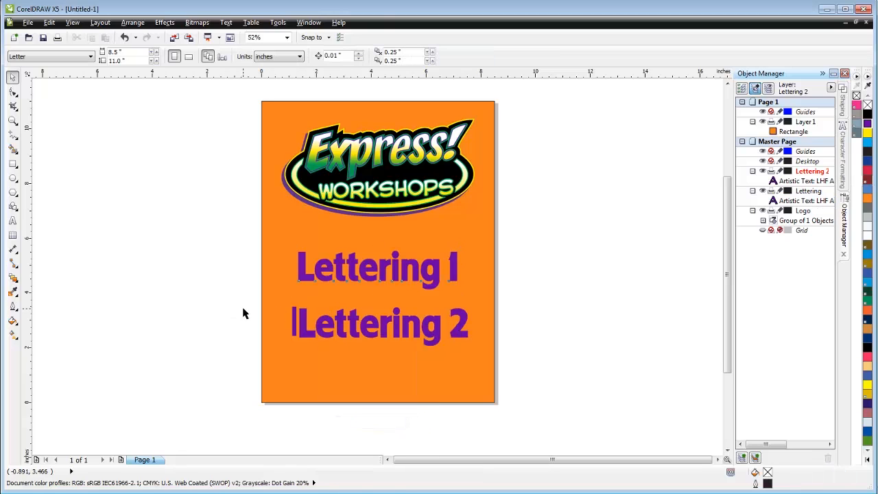
{"action": "left_click", "coordinate": [307, 22]}
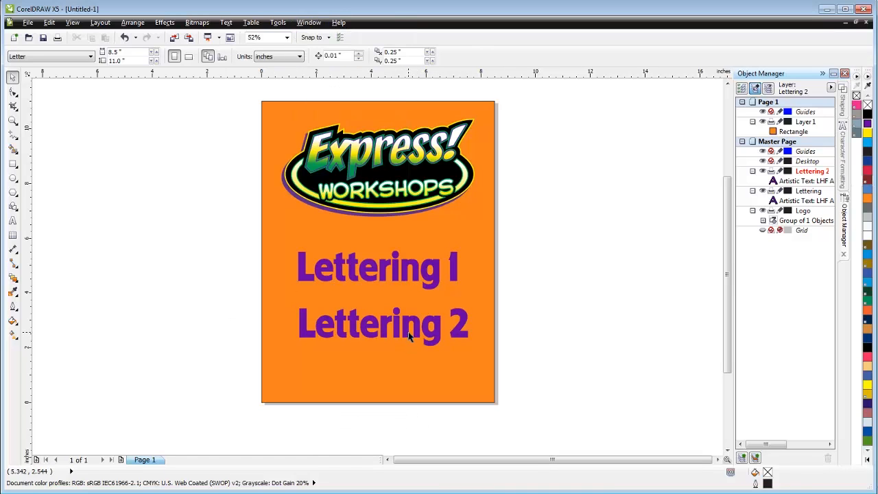
{"action": "left_click", "coordinate": [383, 324]}
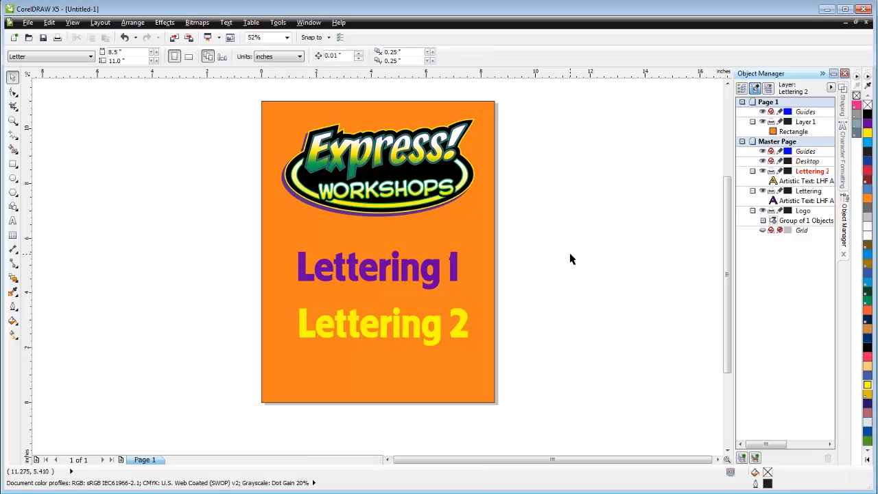
{"action": "mouse_move", "coordinate": [757, 220]}
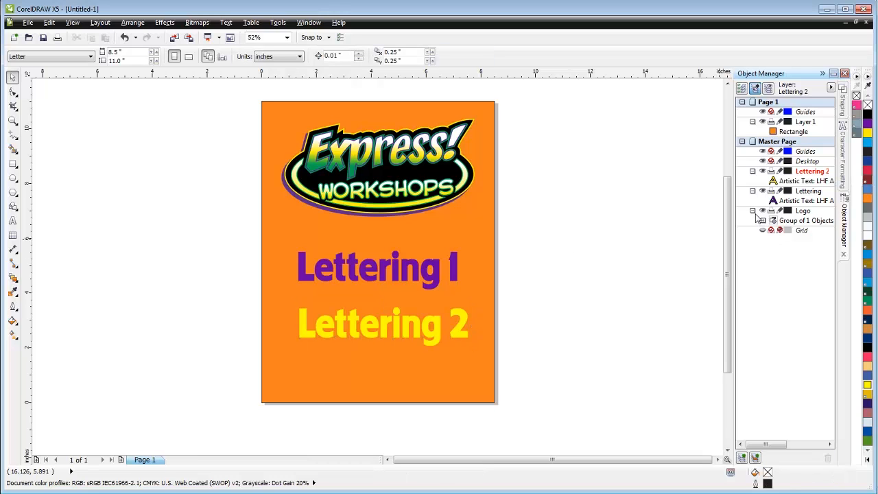
{"action": "left_click", "coordinate": [752, 170]}
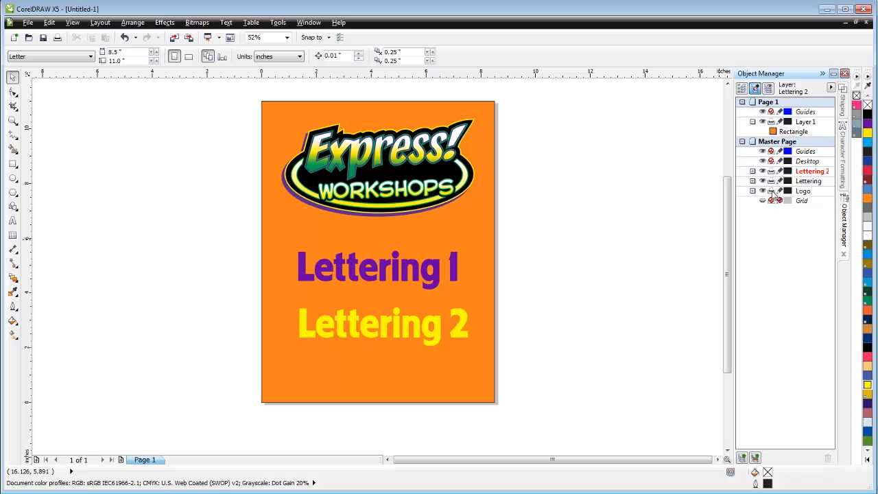
{"action": "left_click", "coordinate": [763, 191]}
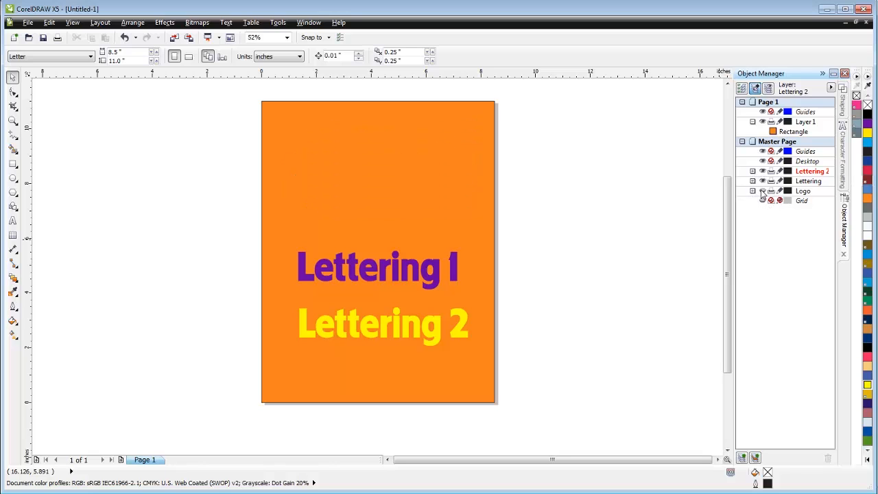
{"action": "left_click", "coordinate": [763, 191]}
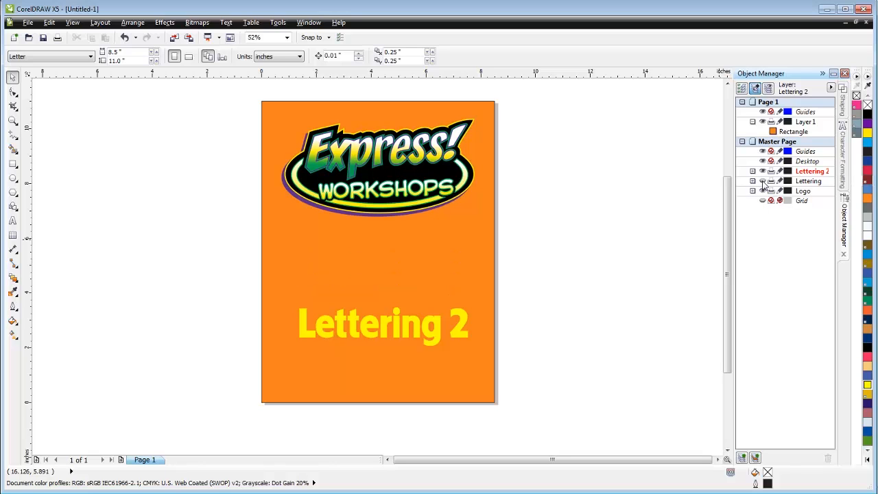
{"action": "left_click", "coordinate": [763, 170]}
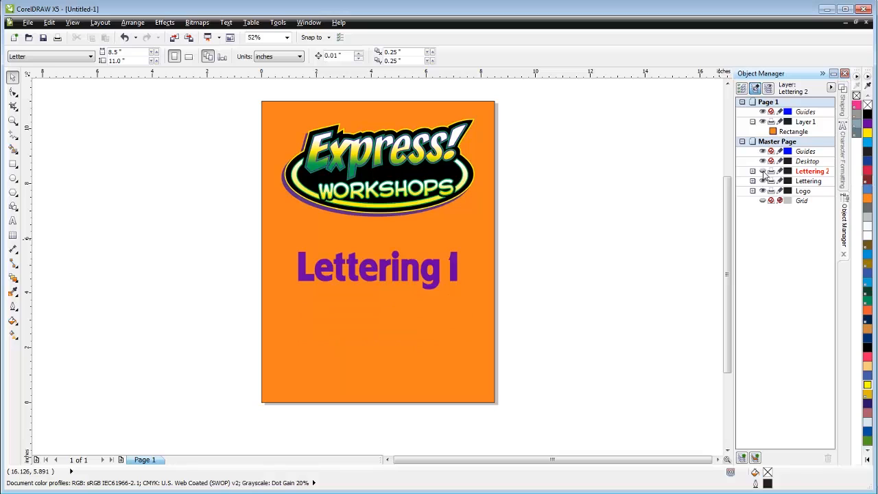
{"action": "left_click", "coordinate": [763, 170]}
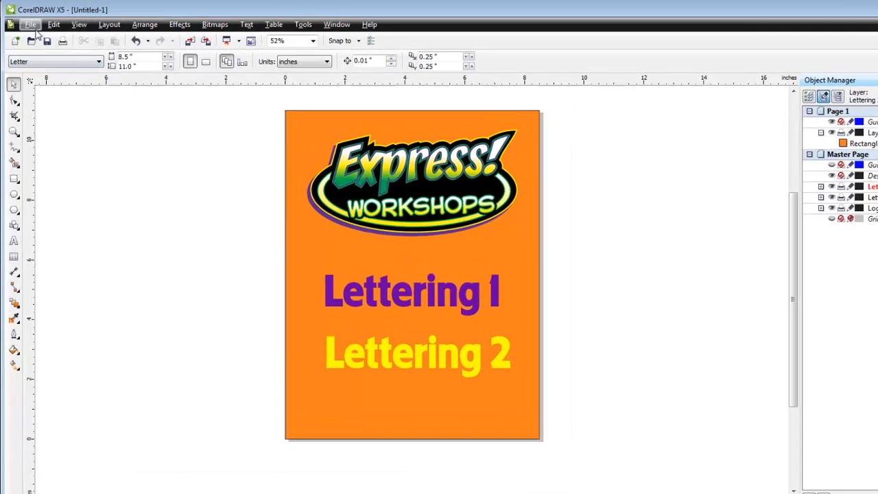
Begin exporting the page with the file name Test, correcting a typo along the way.
{"action": "left_click", "coordinate": [30, 24]}
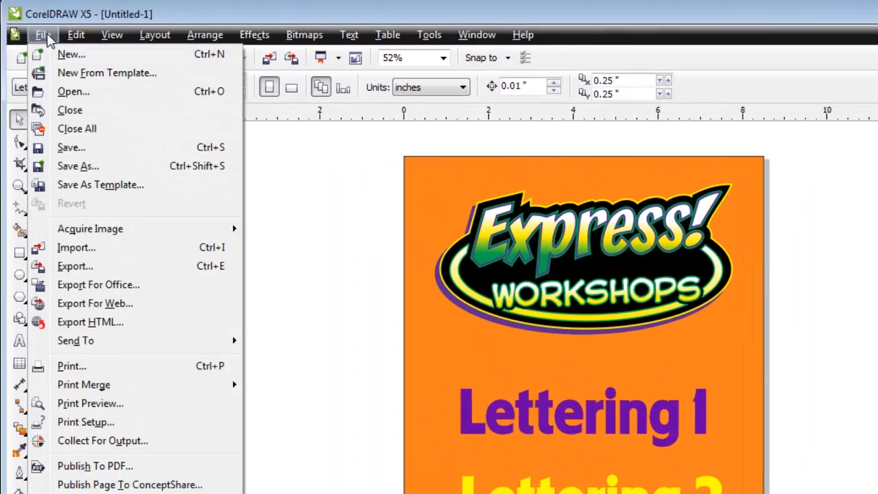
{"action": "mouse_move", "coordinate": [76, 266]}
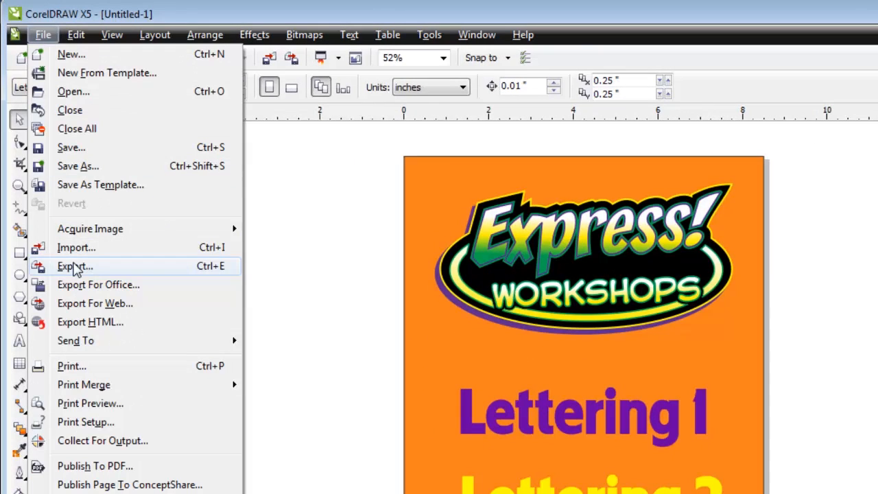
{"action": "left_click", "coordinate": [74, 266]}
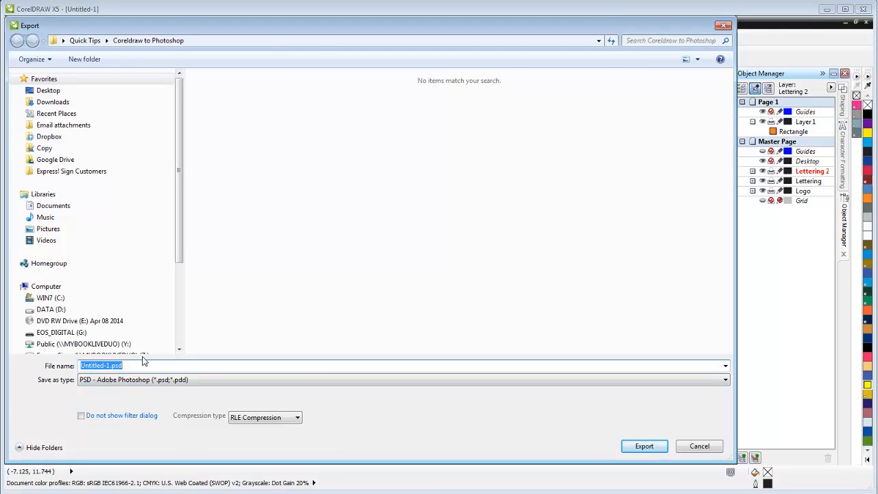
{"action": "type", "text": "Tel"}
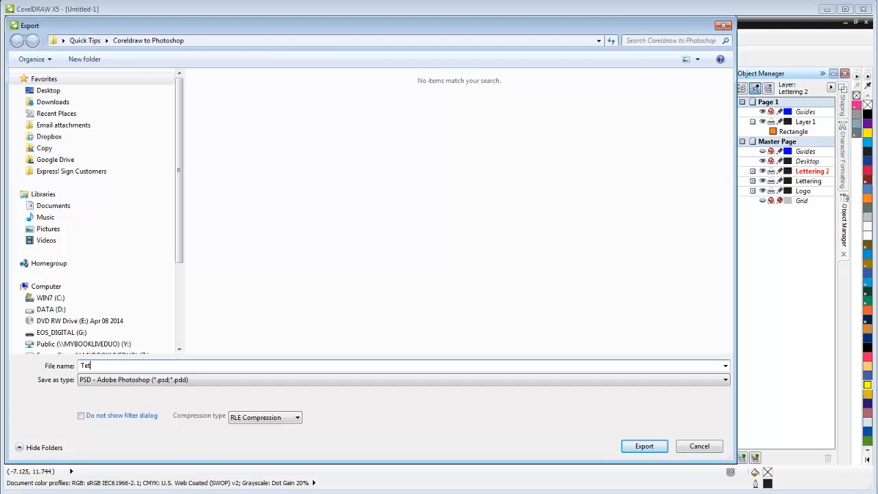
{"action": "type", "text": "ts"}
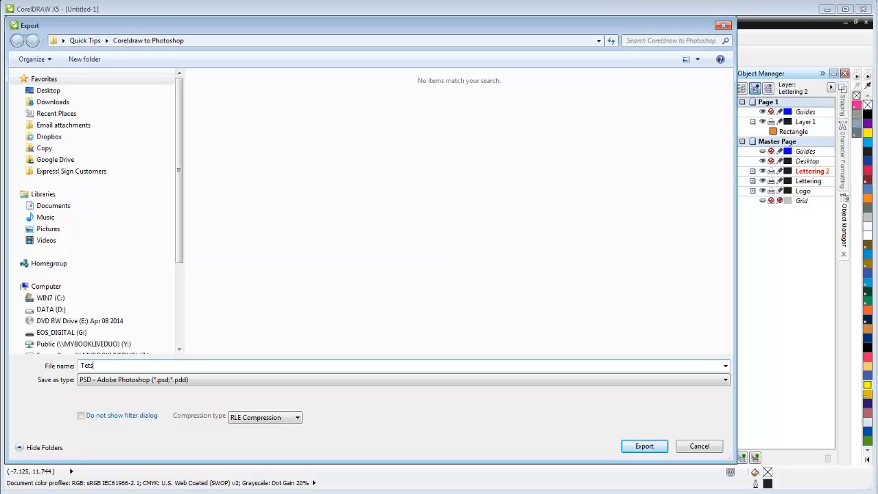
{"action": "key", "text": "BackSpace"}
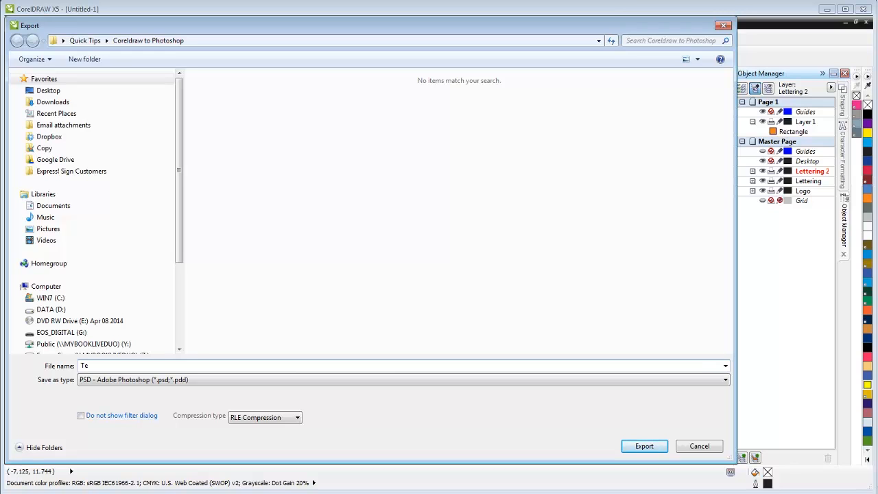
{"action": "type", "text": "st"}
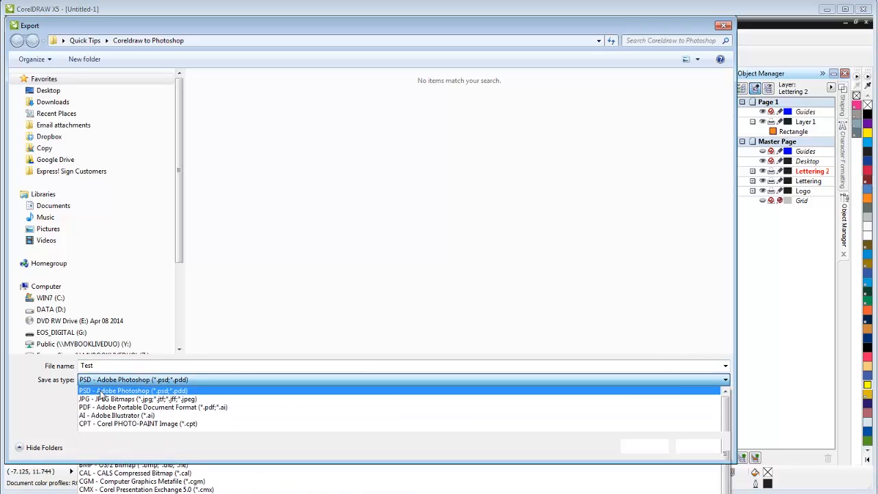
Export Test as a PSD - Adobe Photoshop file into the Coreldraw to Photoshop folder.
{"action": "left_click", "coordinate": [135, 390]}
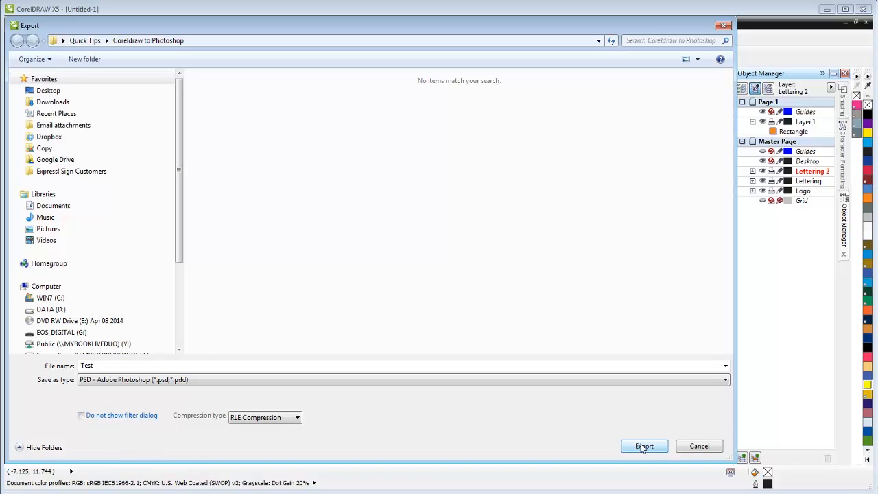
{"action": "left_click", "coordinate": [644, 446]}
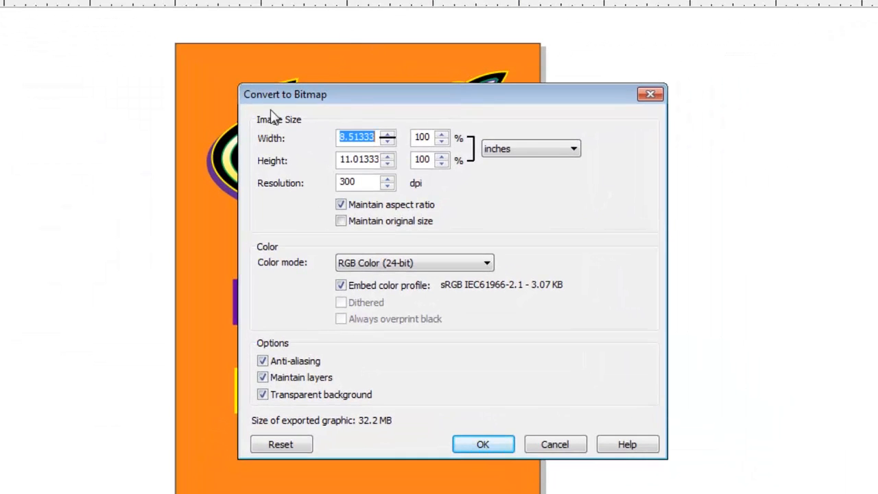
{"action": "mouse_move", "coordinate": [316, 126]}
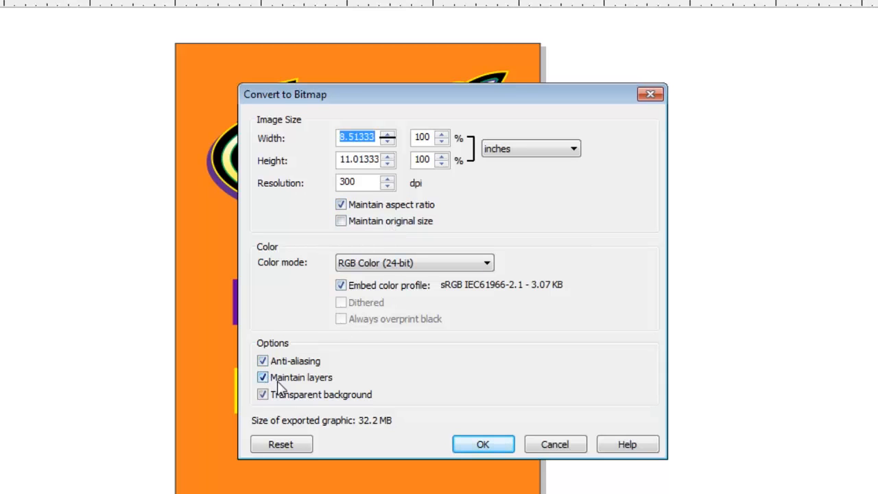
Convert to bitmap at 300 dpi with Maintain layers and transparent background, then move to Photoshop.
{"action": "left_click", "coordinate": [264, 376]}
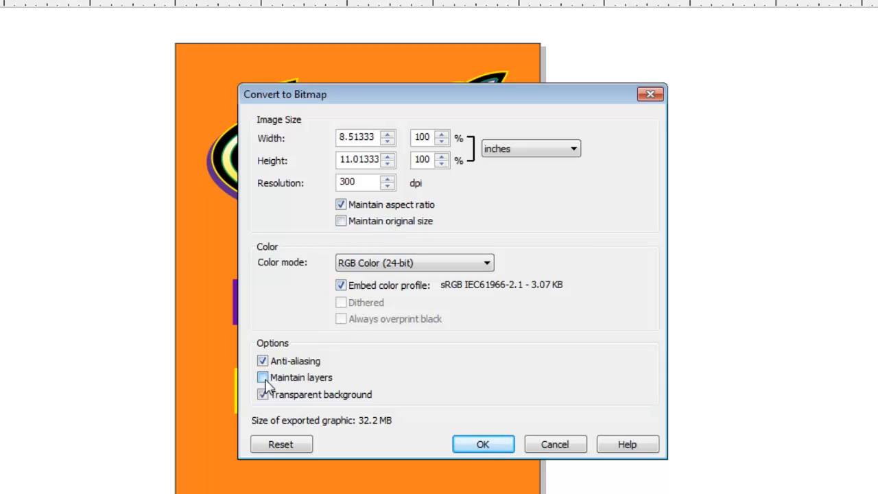
{"action": "left_click", "coordinate": [263, 376]}
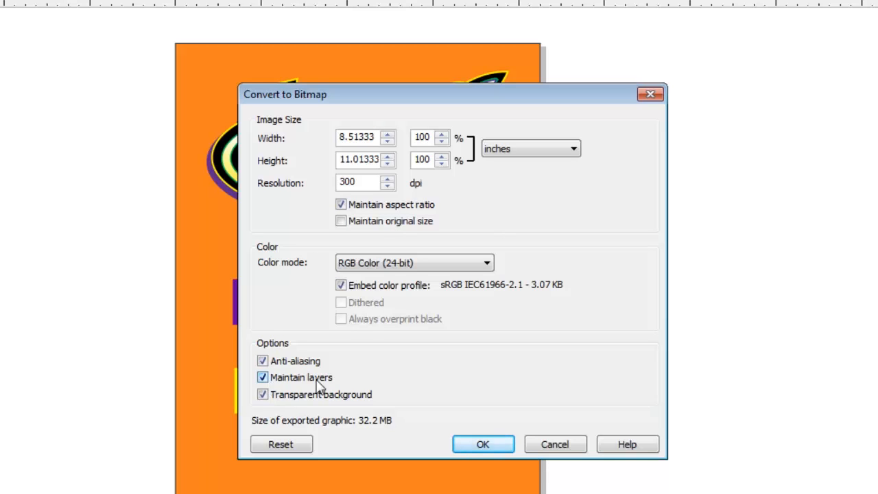
{"action": "mouse_move", "coordinate": [483, 444]}
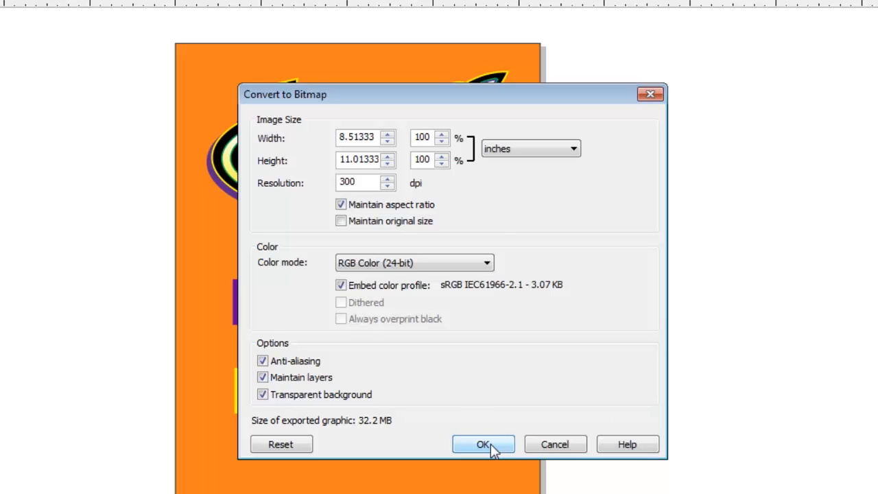
{"action": "left_click", "coordinate": [483, 445]}
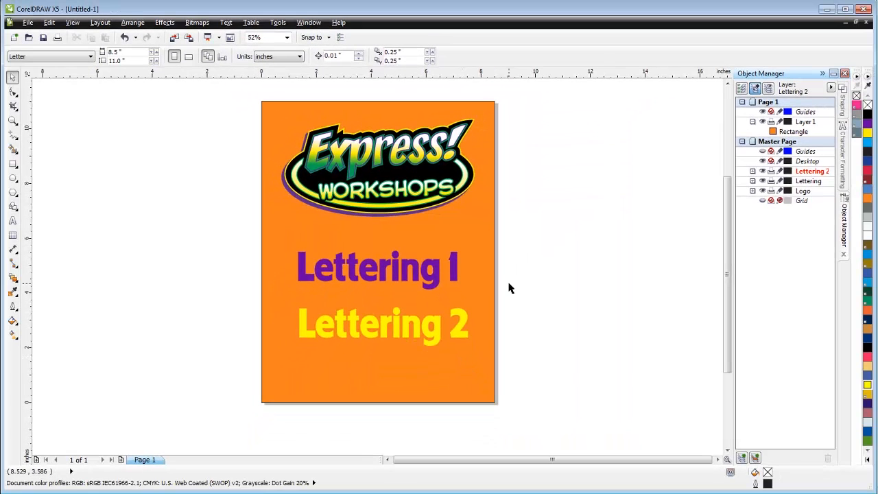
{"action": "mouse_move", "coordinate": [530, 249]}
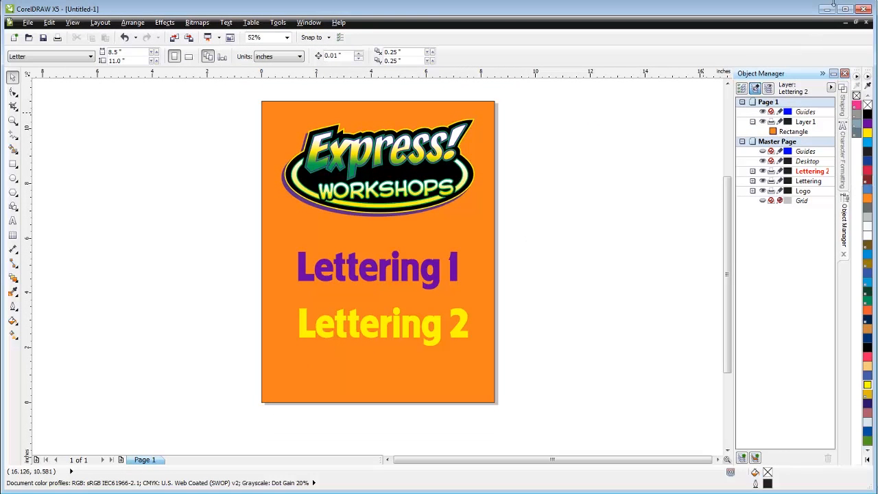
{"action": "left_click", "coordinate": [827, 8]}
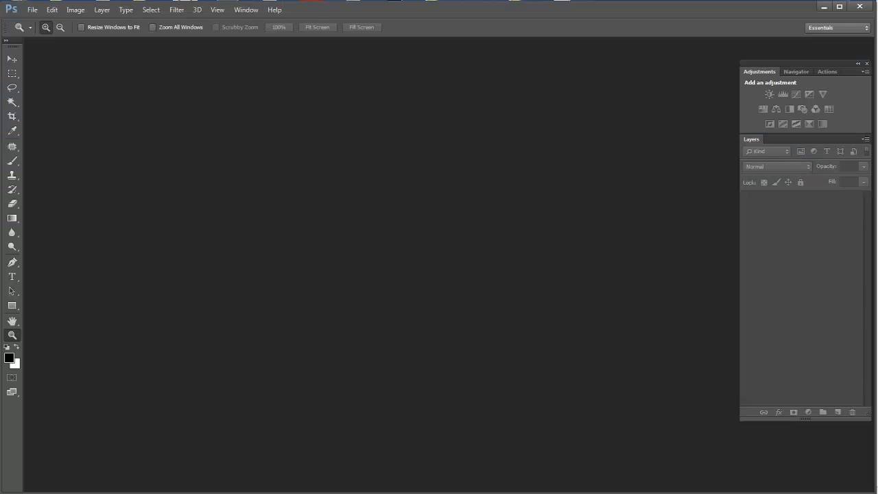
{"action": "mouse_move", "coordinate": [423, 165]}
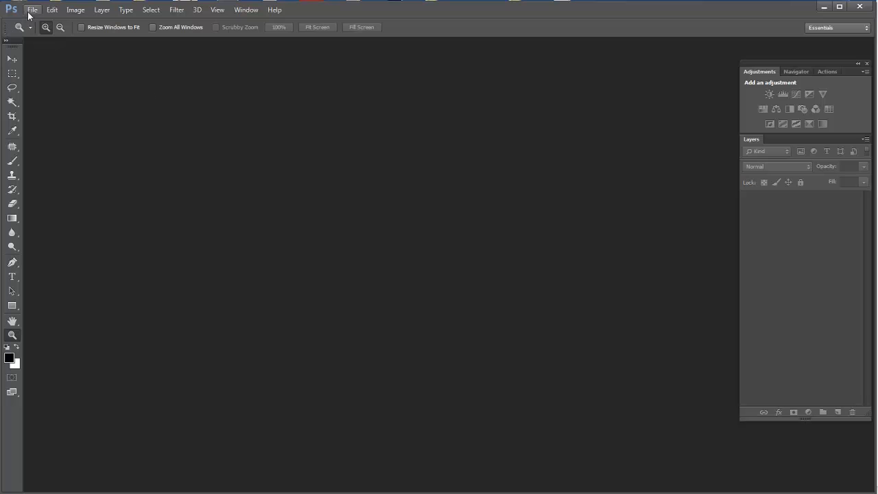
Begin opening a document in Photoshop and navigate to the Desktop folder.
{"action": "left_click", "coordinate": [31, 10]}
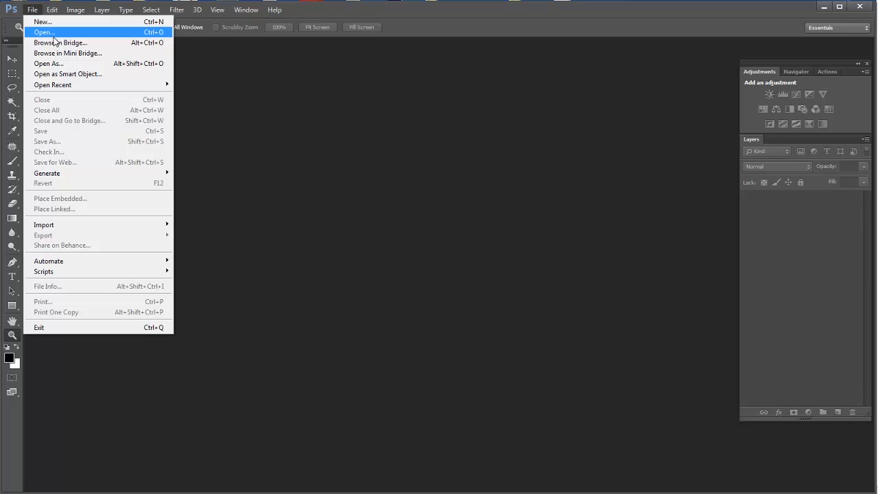
{"action": "left_click", "coordinate": [44, 33]}
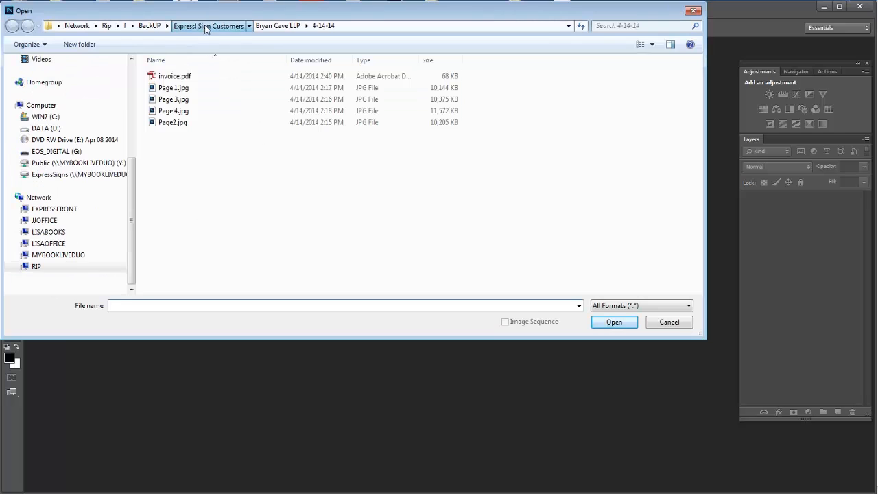
{"action": "left_click", "coordinate": [209, 24]}
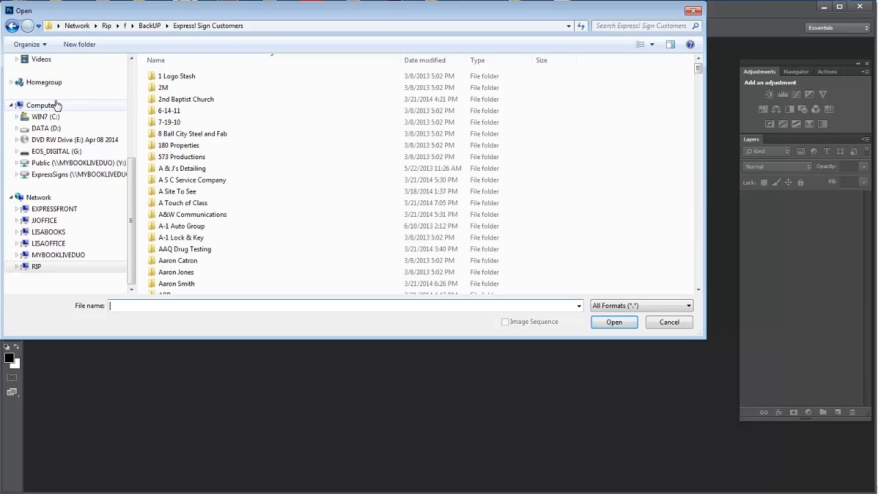
{"action": "scroll", "scroll_direction": "up", "scroll_amount": 3}
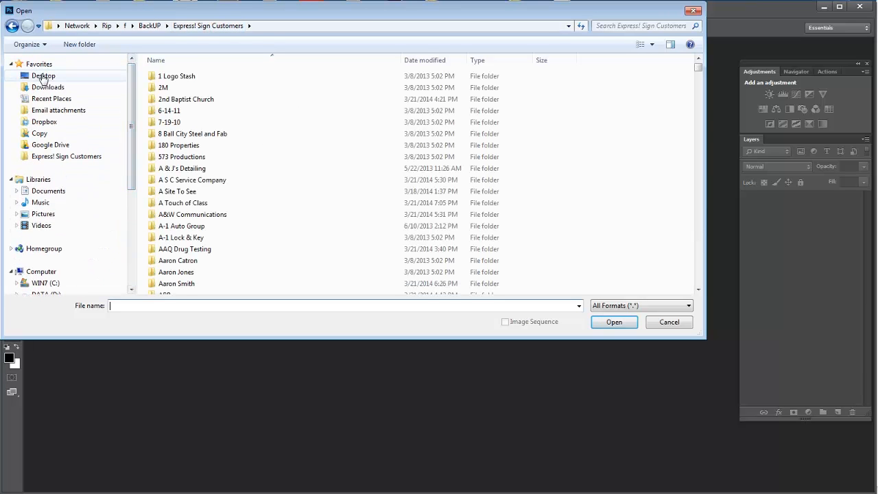
{"action": "left_click", "coordinate": [44, 75]}
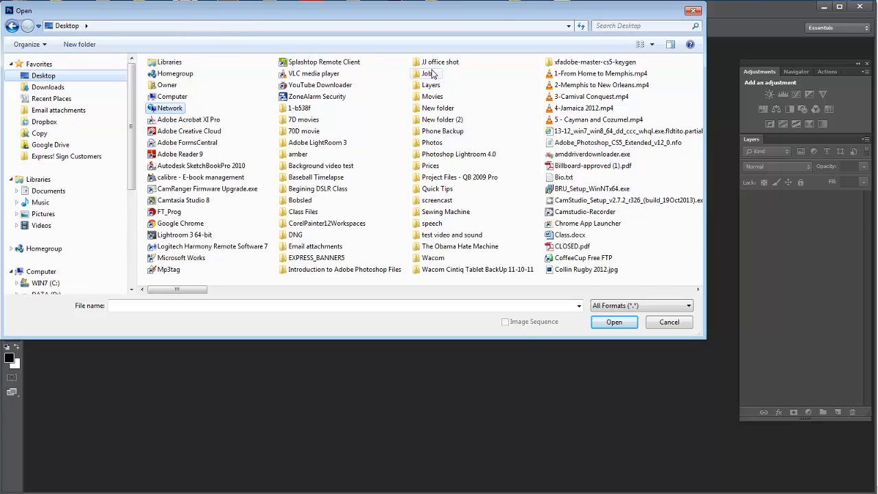
Open Test.psd from Desktop > Quick Tips > Coreldraw to Photoshop.
{"action": "double_click", "coordinate": [438, 190]}
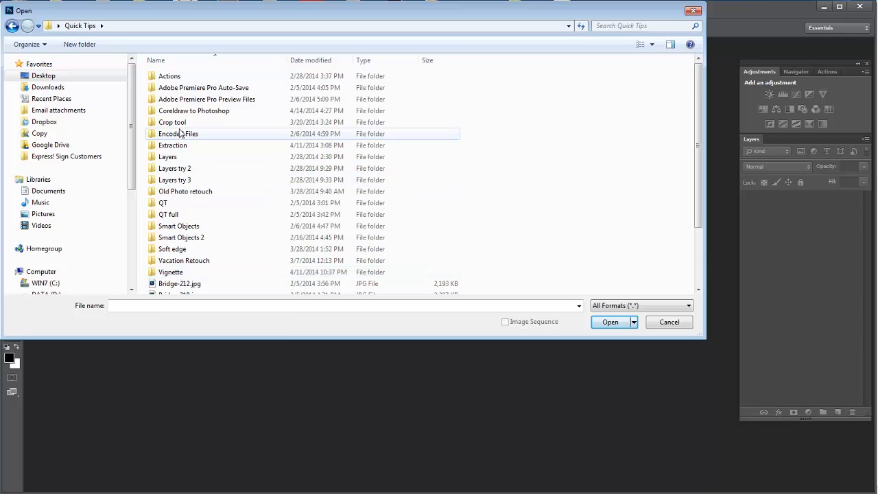
{"action": "double_click", "coordinate": [195, 110]}
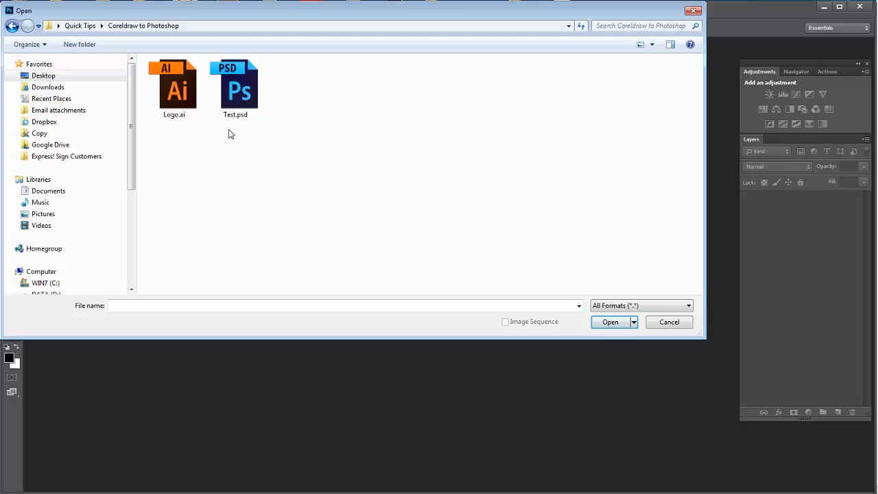
{"action": "double_click", "coordinate": [236, 85]}
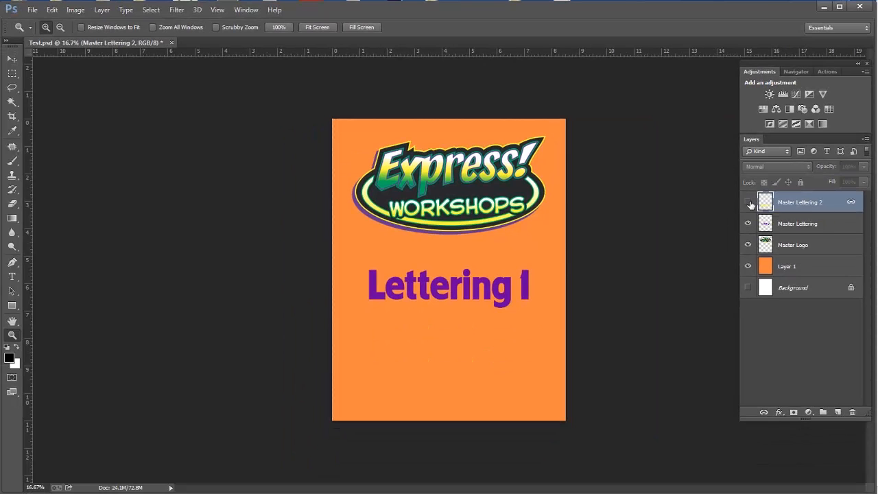
Reshow the hidden Master Lettering 2 layer, then make Master Logo active with the Move tool.
{"action": "left_click", "coordinate": [748, 202]}
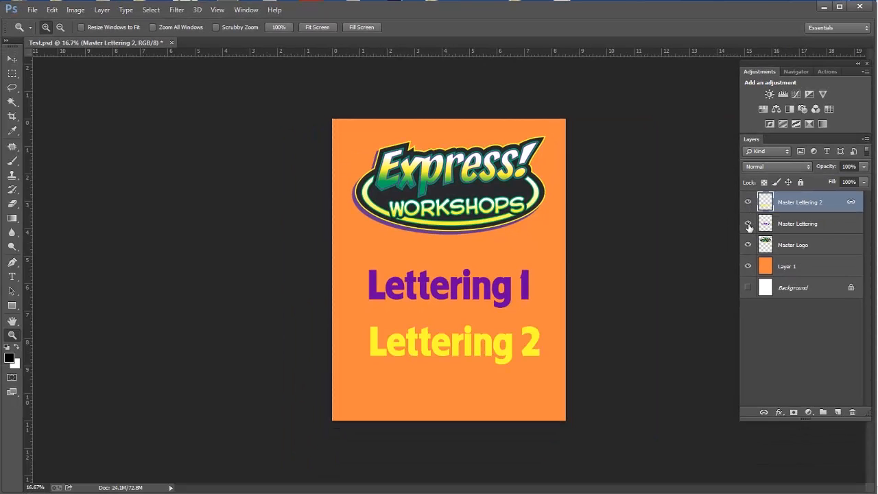
{"action": "left_click", "coordinate": [748, 223]}
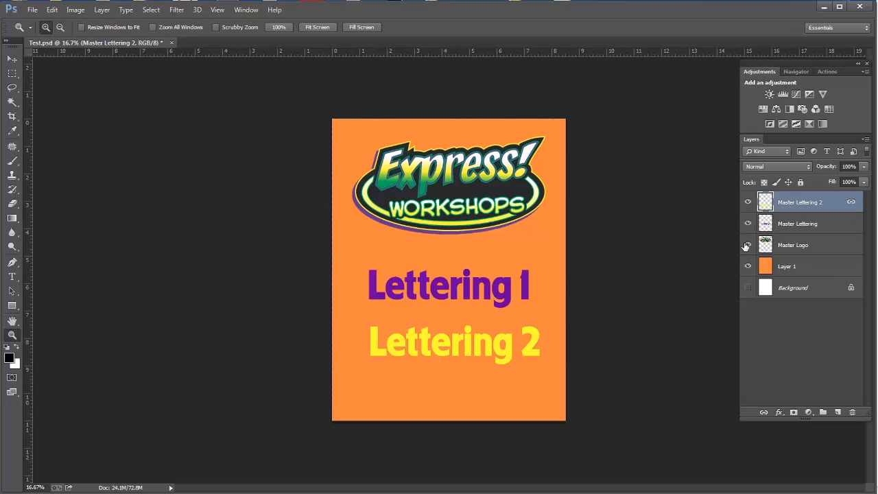
{"action": "mouse_move", "coordinate": [747, 246]}
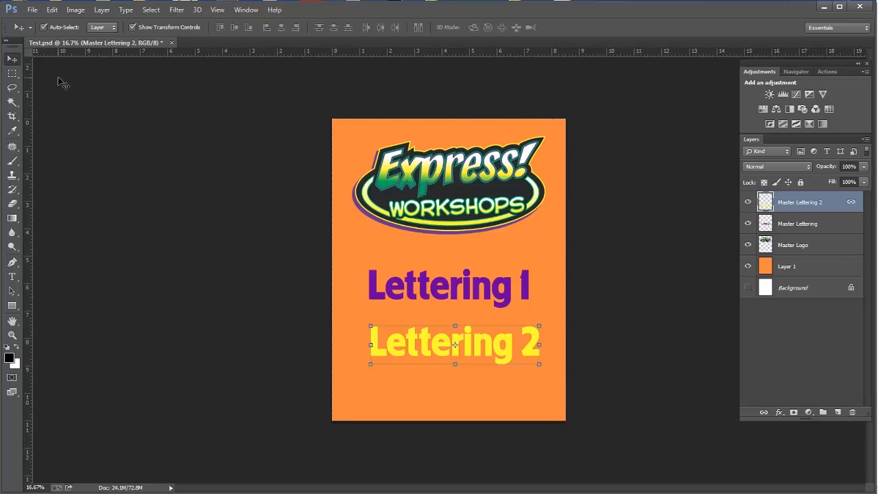
{"action": "left_click", "coordinate": [793, 244]}
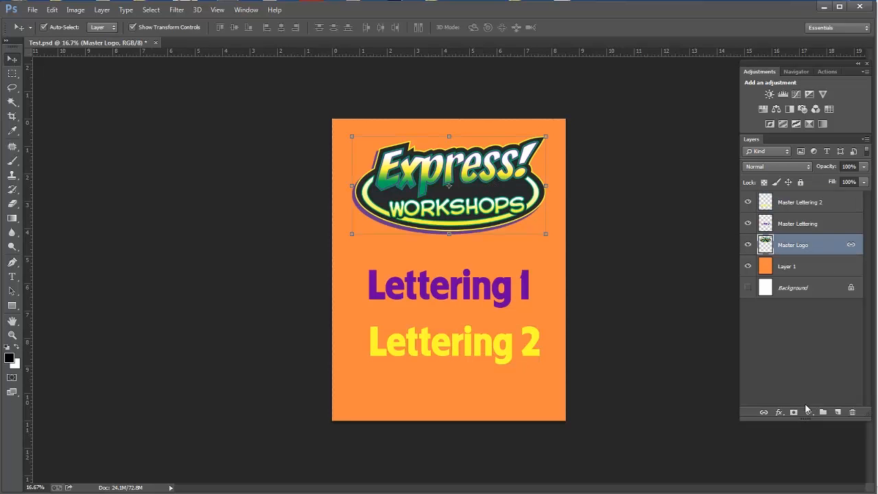
{"action": "left_click", "coordinate": [779, 411]}
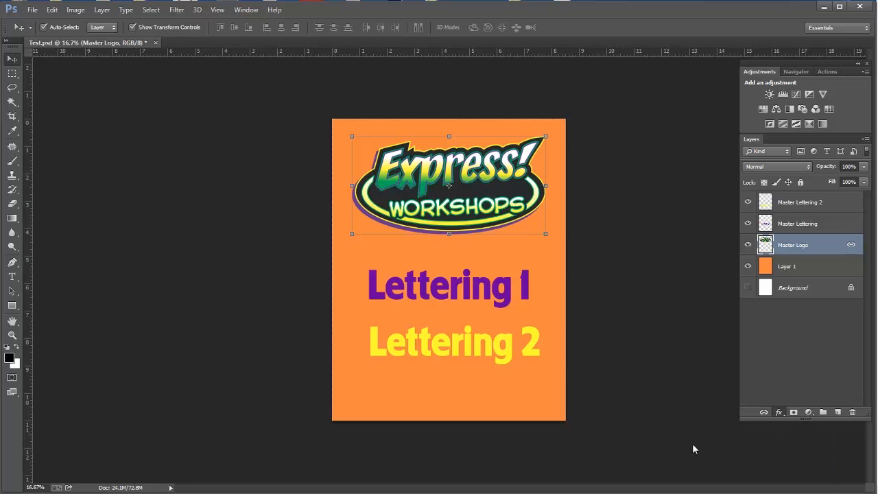
Add a large, soft drop shadow to the Master Logo layer, offset downward, and apply it.
{"action": "double_click", "coordinate": [778, 411]}
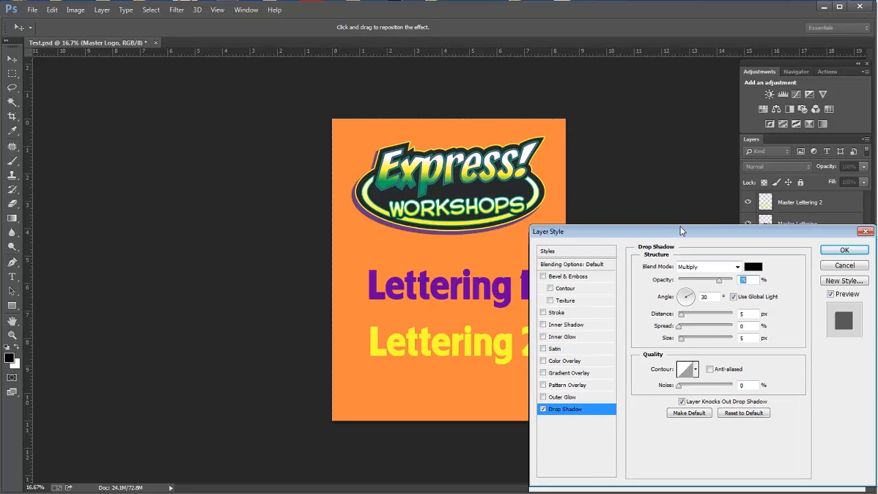
{"action": "left_click_drag", "start_coordinate": [681, 231], "coordinate": [550, 148]}
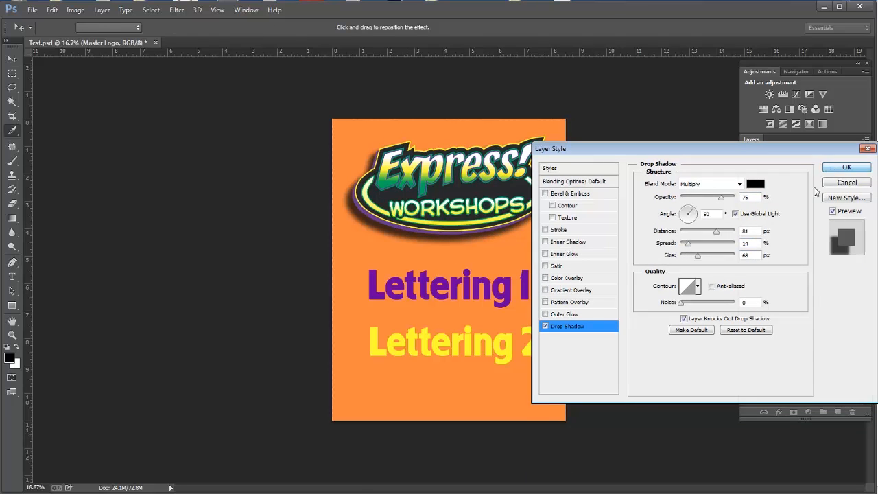
{"action": "left_click", "coordinate": [846, 168]}
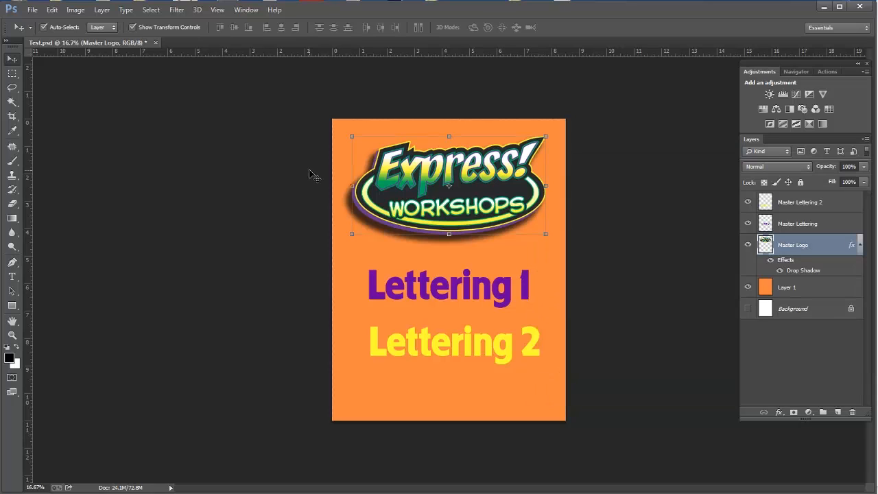
{"action": "mouse_move", "coordinate": [300, 282]}
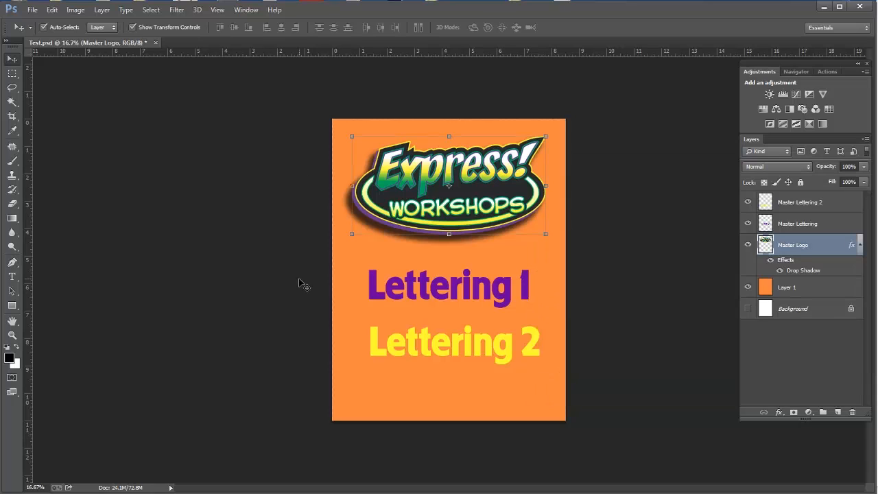